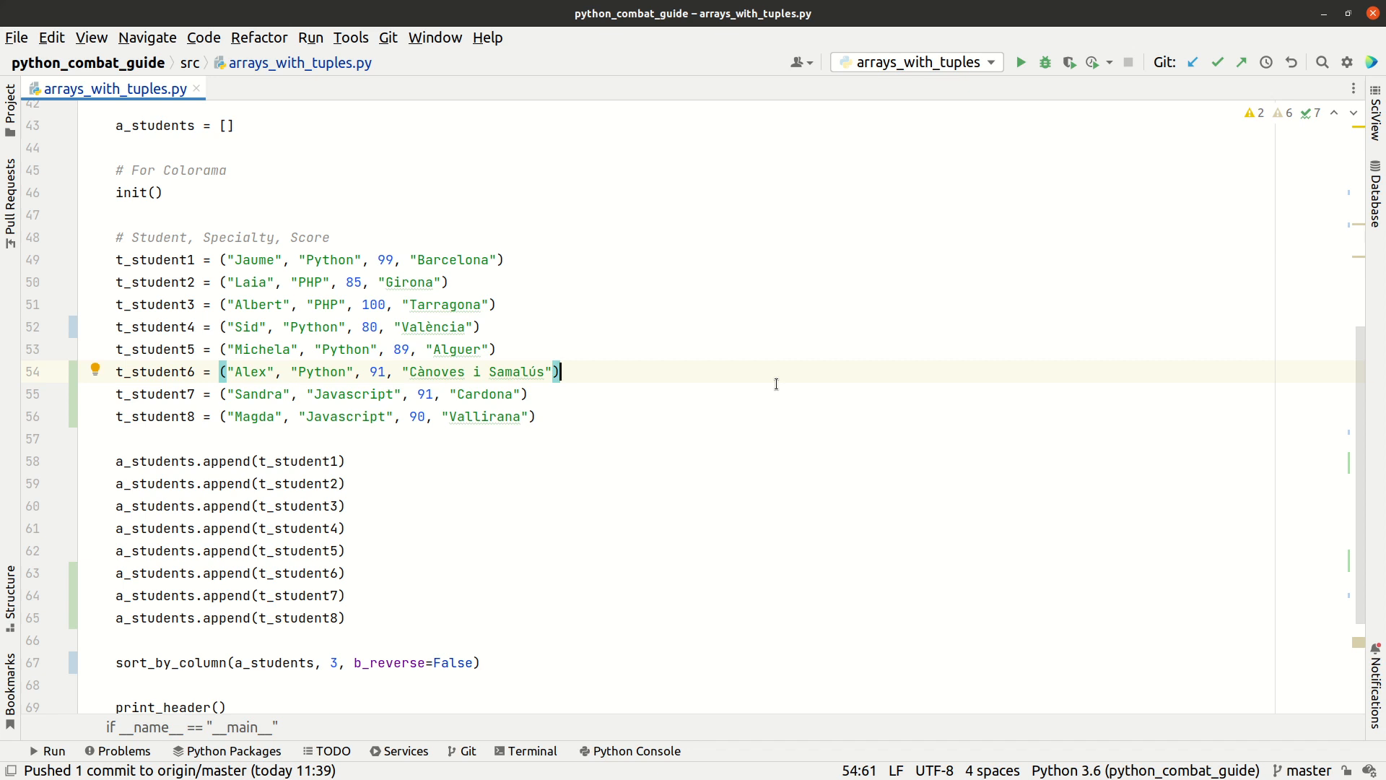
pyautogui.moveTo(422, 371)
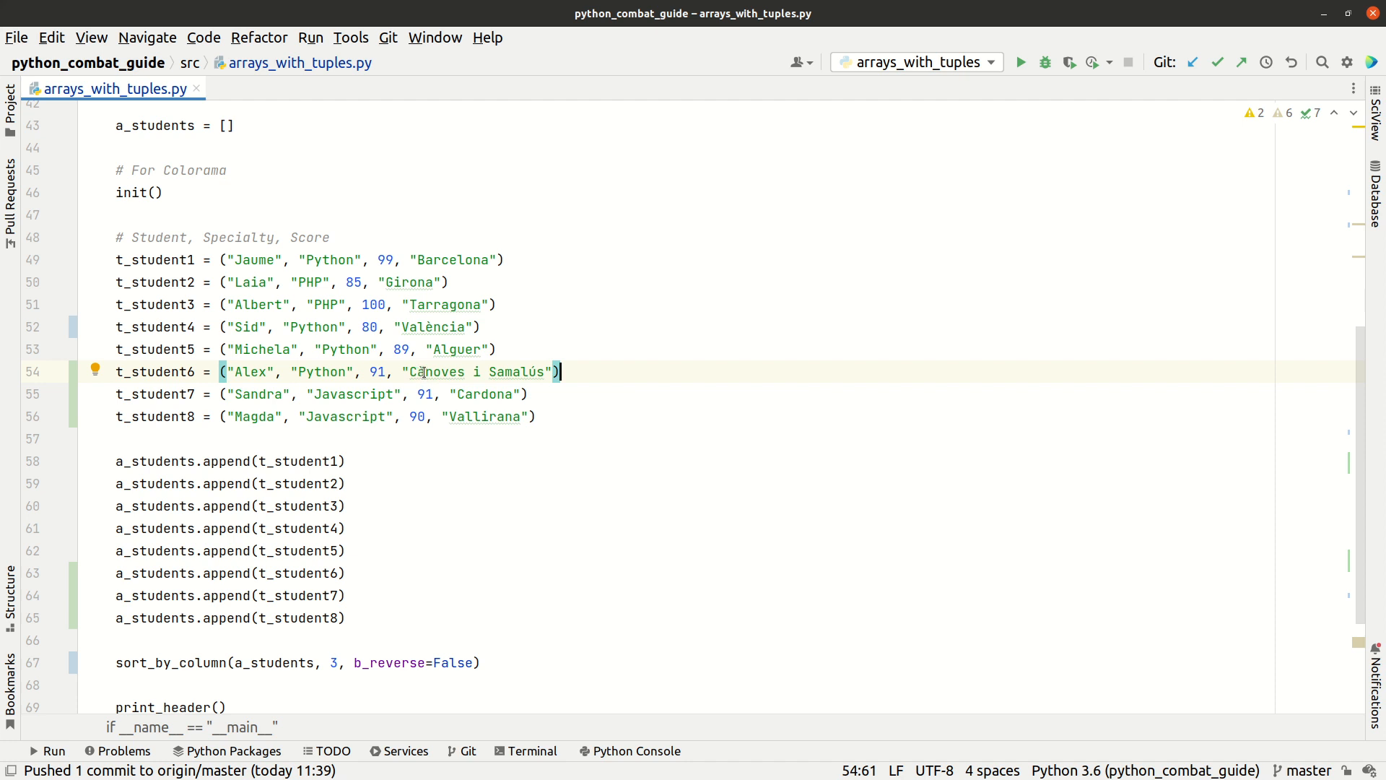
pyautogui.moveTo(945, 419)
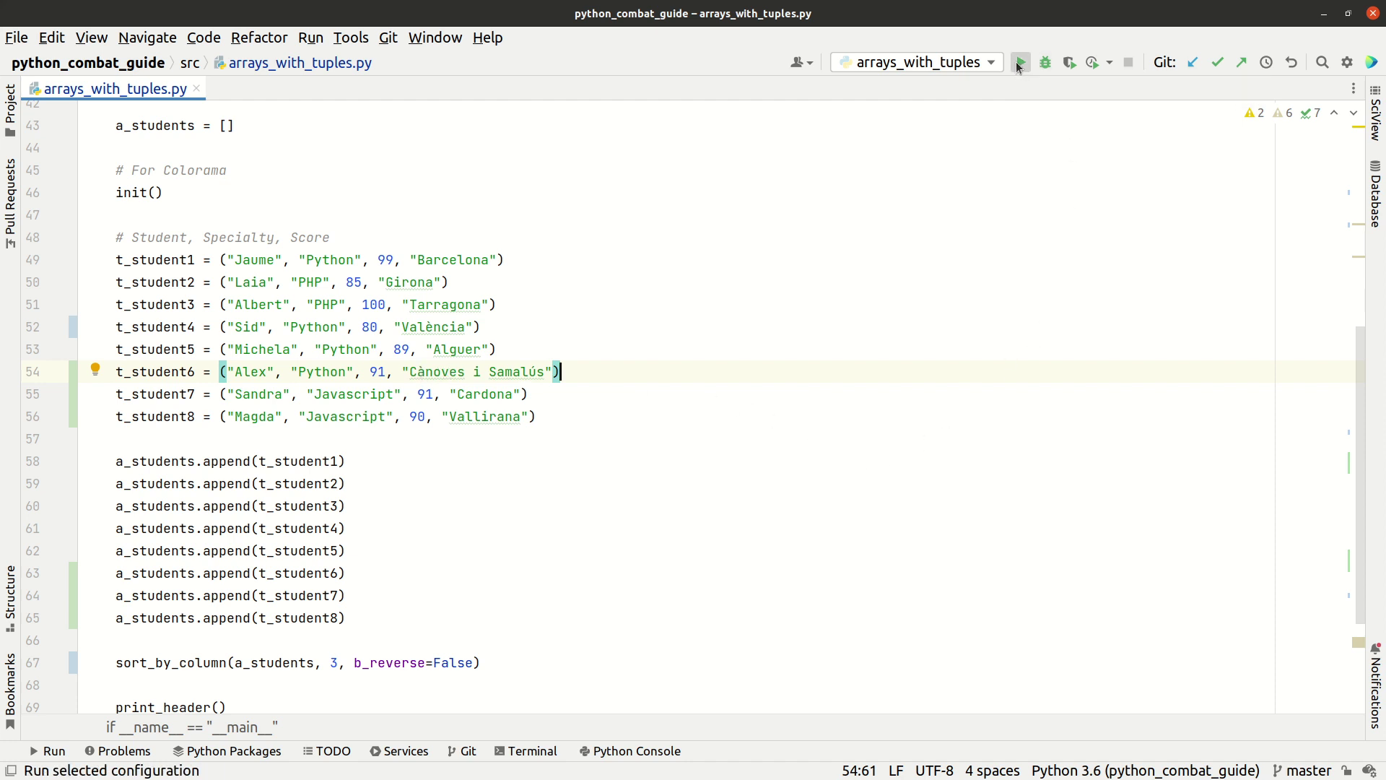
# Run arrays_with_tuples and review the Place column, where Cànoves sorts after Cardona and València last.
pyautogui.click(1019, 62)
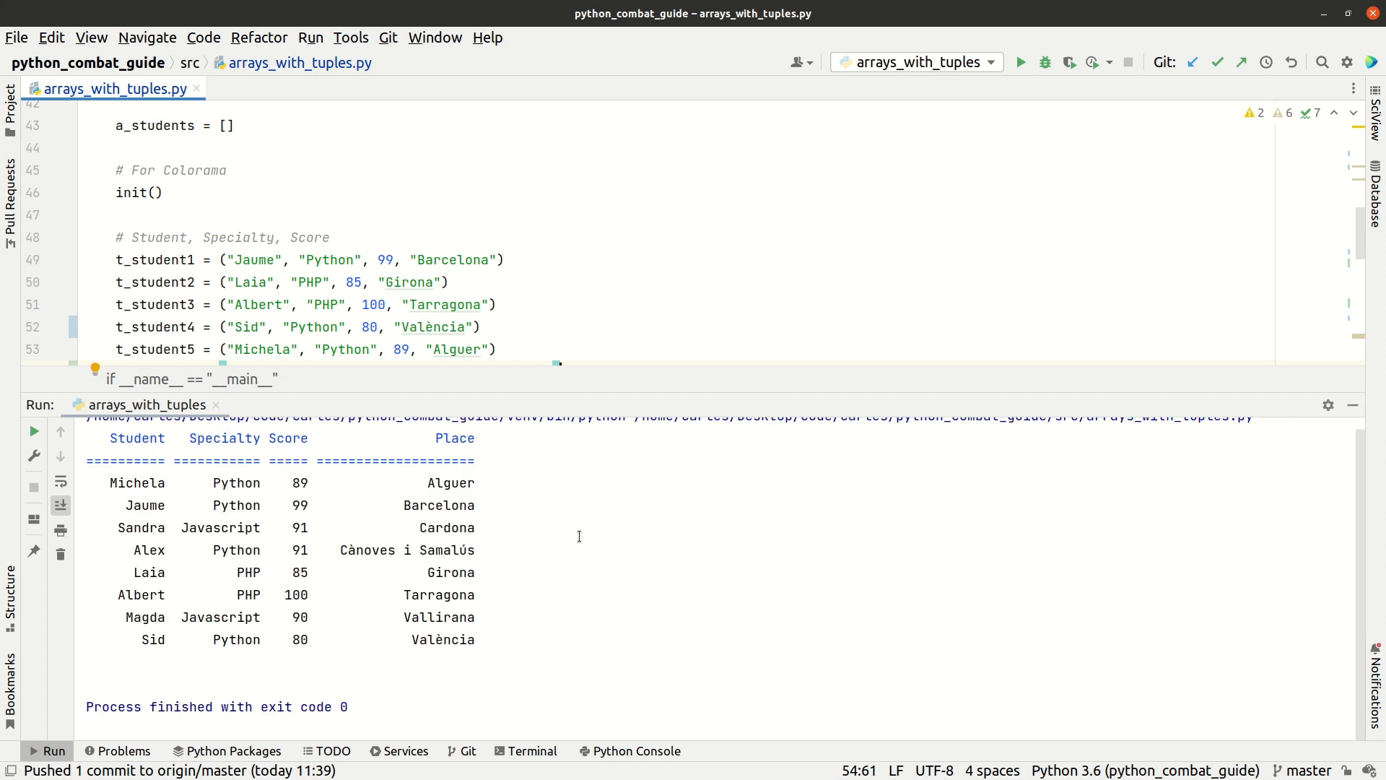
pyautogui.scroll(-3)
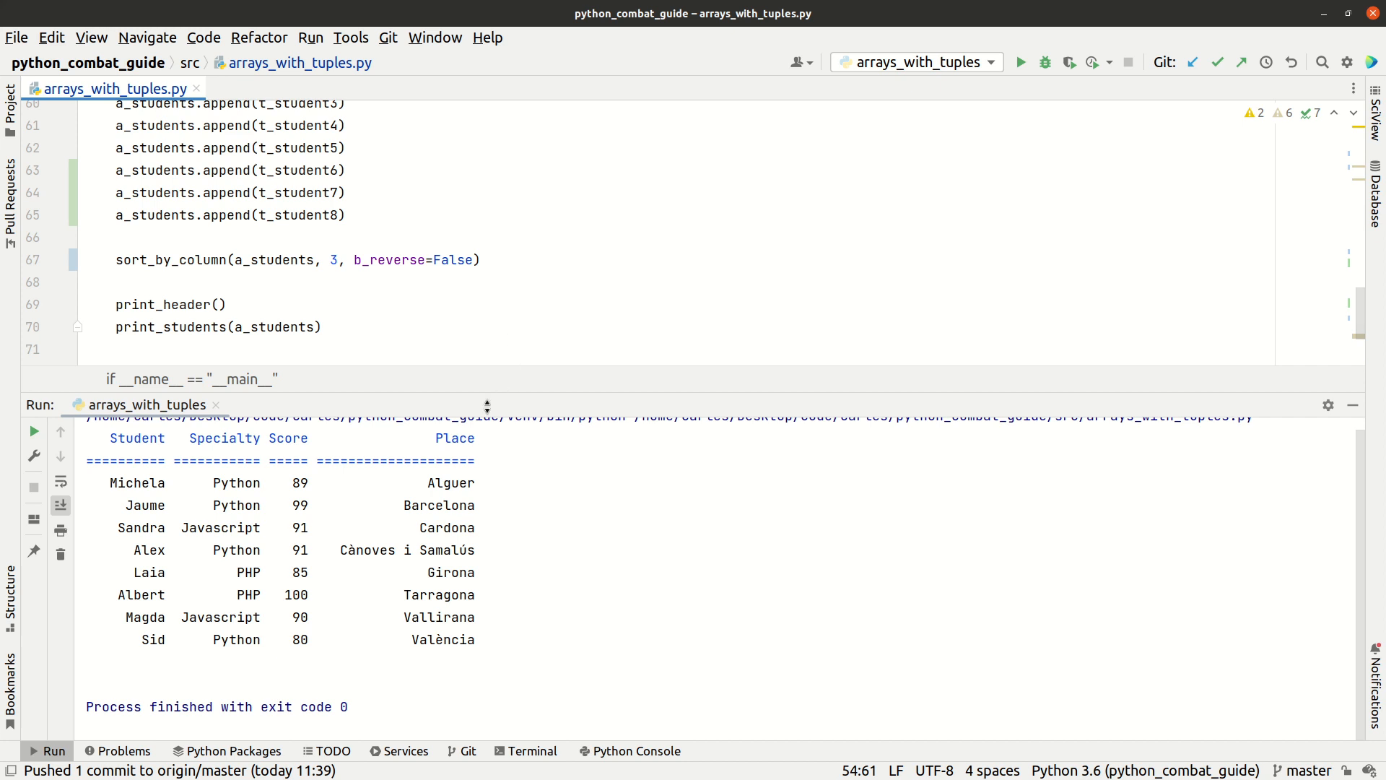
pyautogui.moveTo(202, 449)
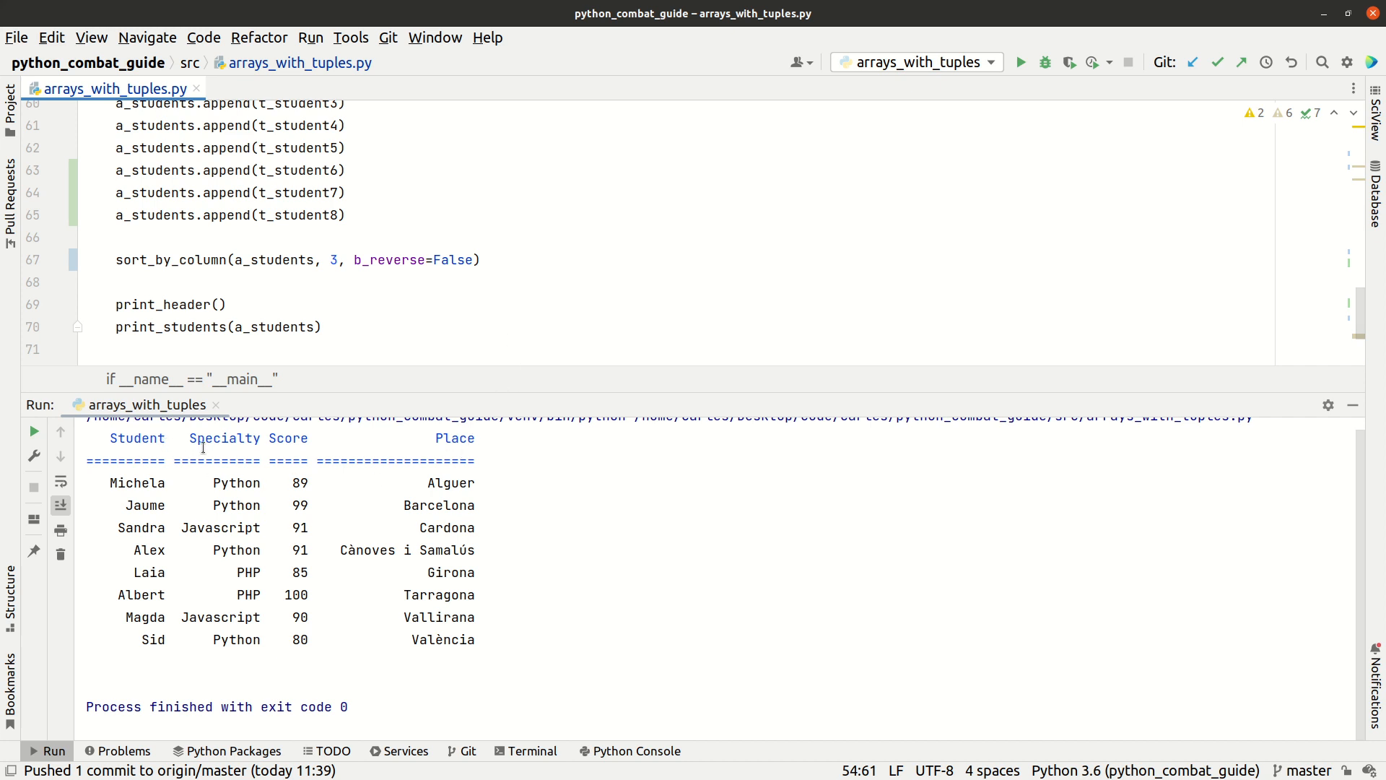
pyautogui.moveTo(501, 271)
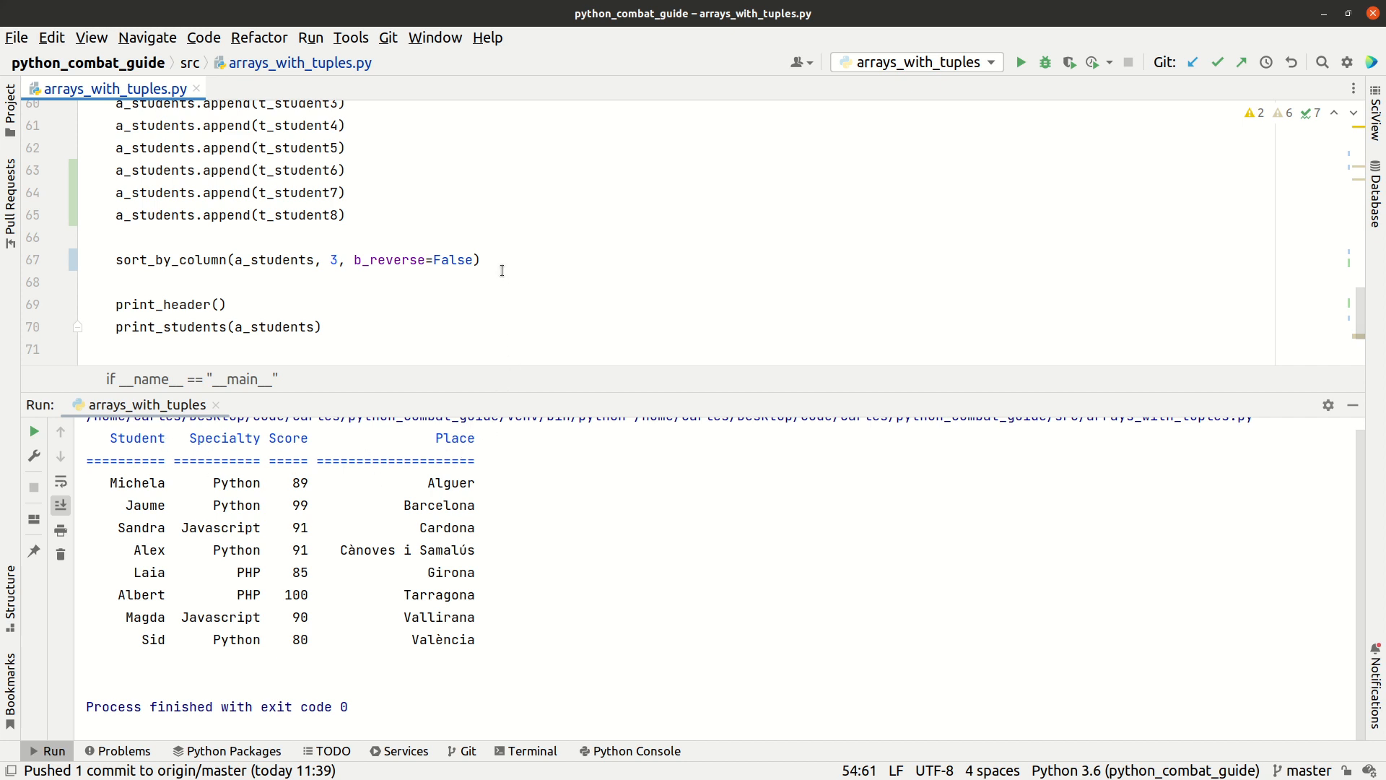
pyautogui.moveTo(477, 271)
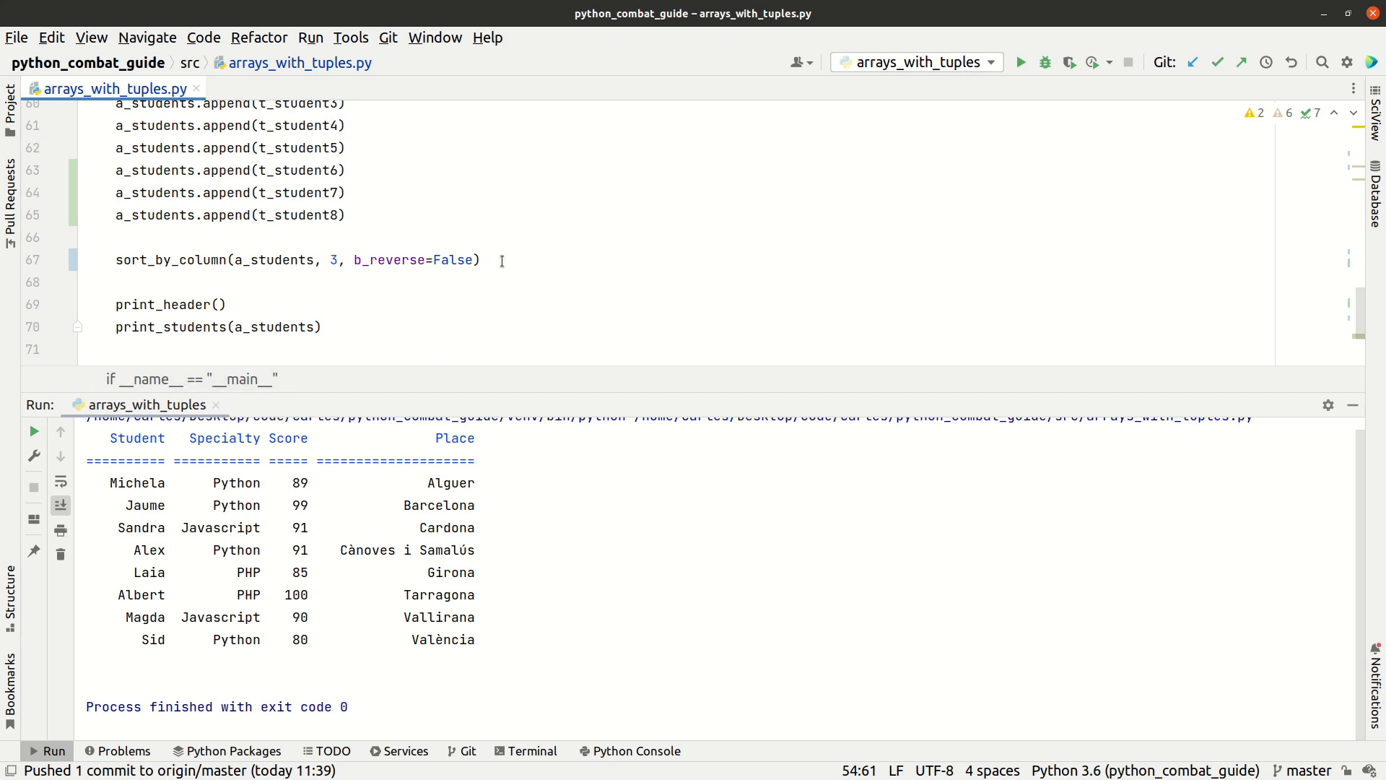
pyautogui.moveTo(489, 268)
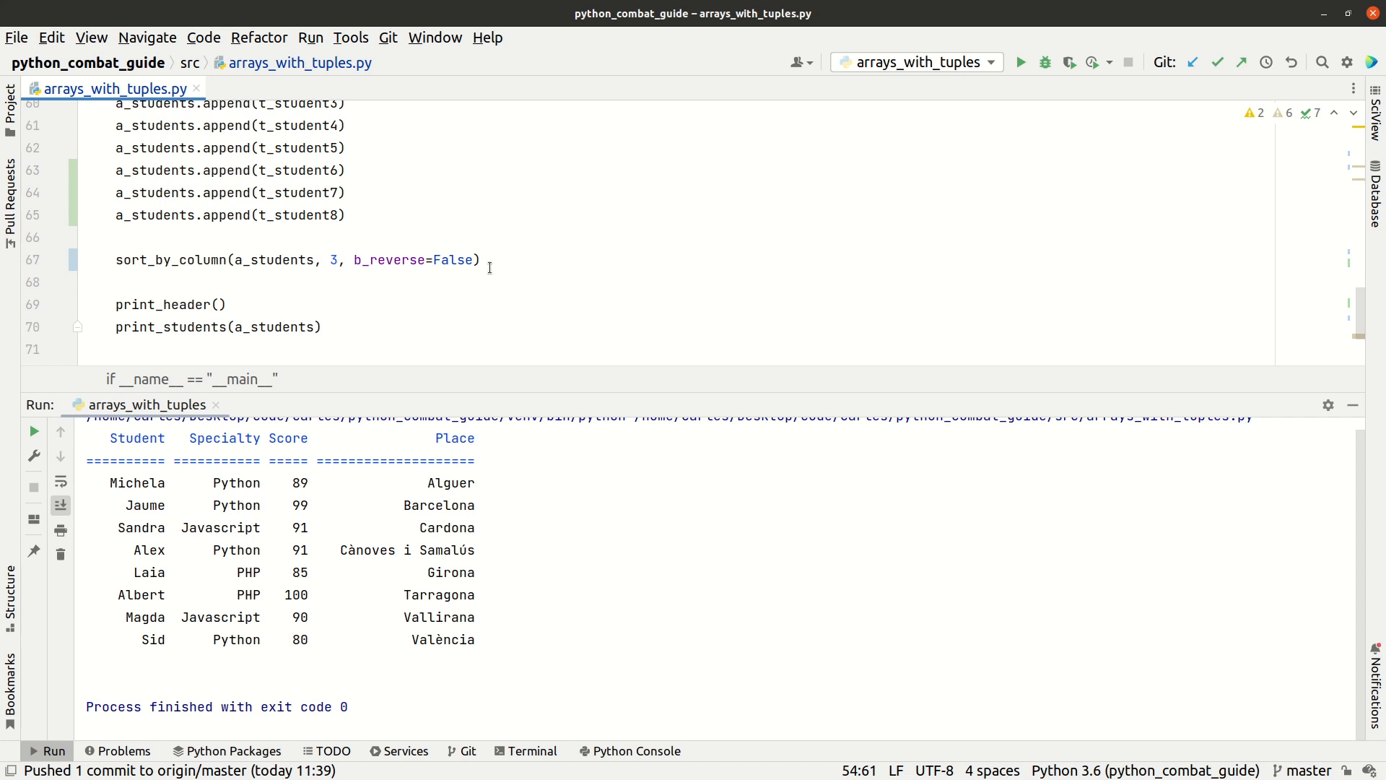
pyautogui.moveTo(527, 265)
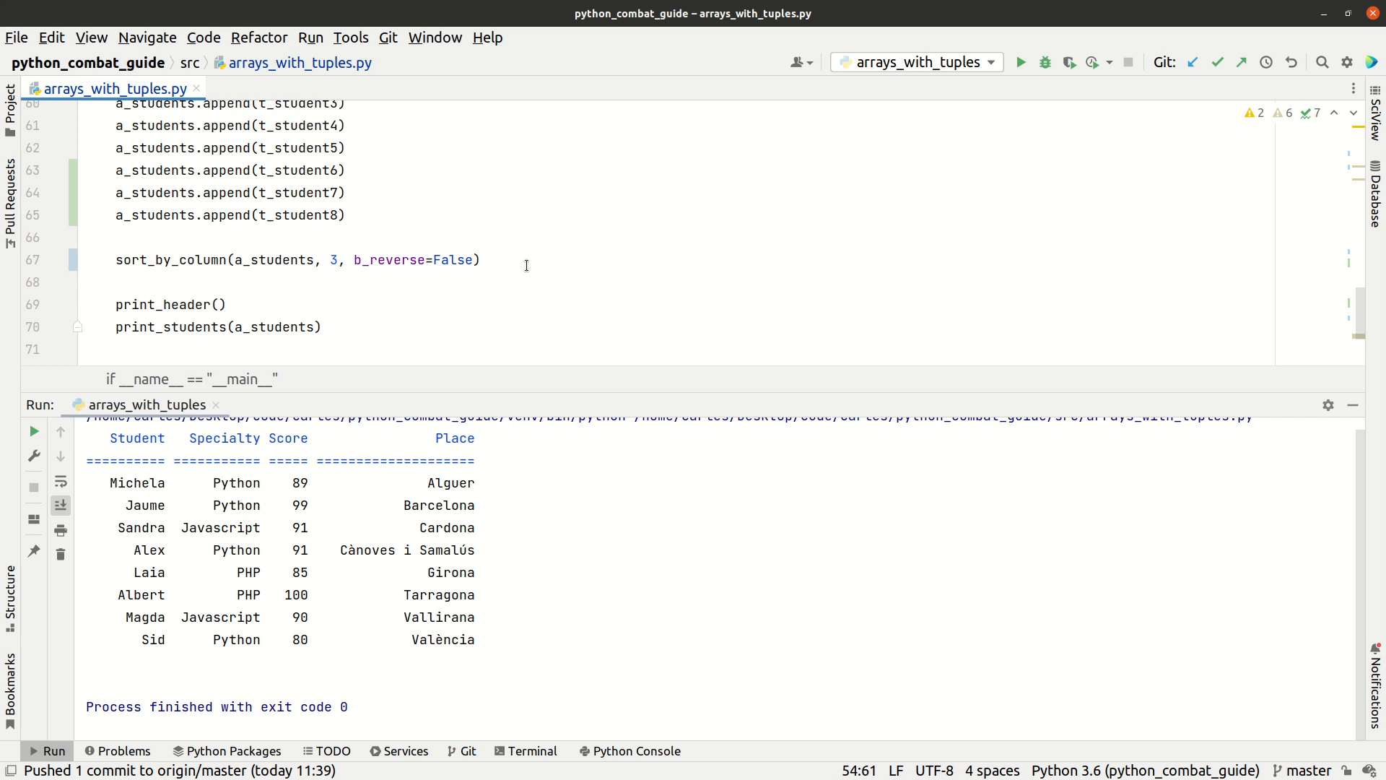
pyautogui.moveTo(539, 256)
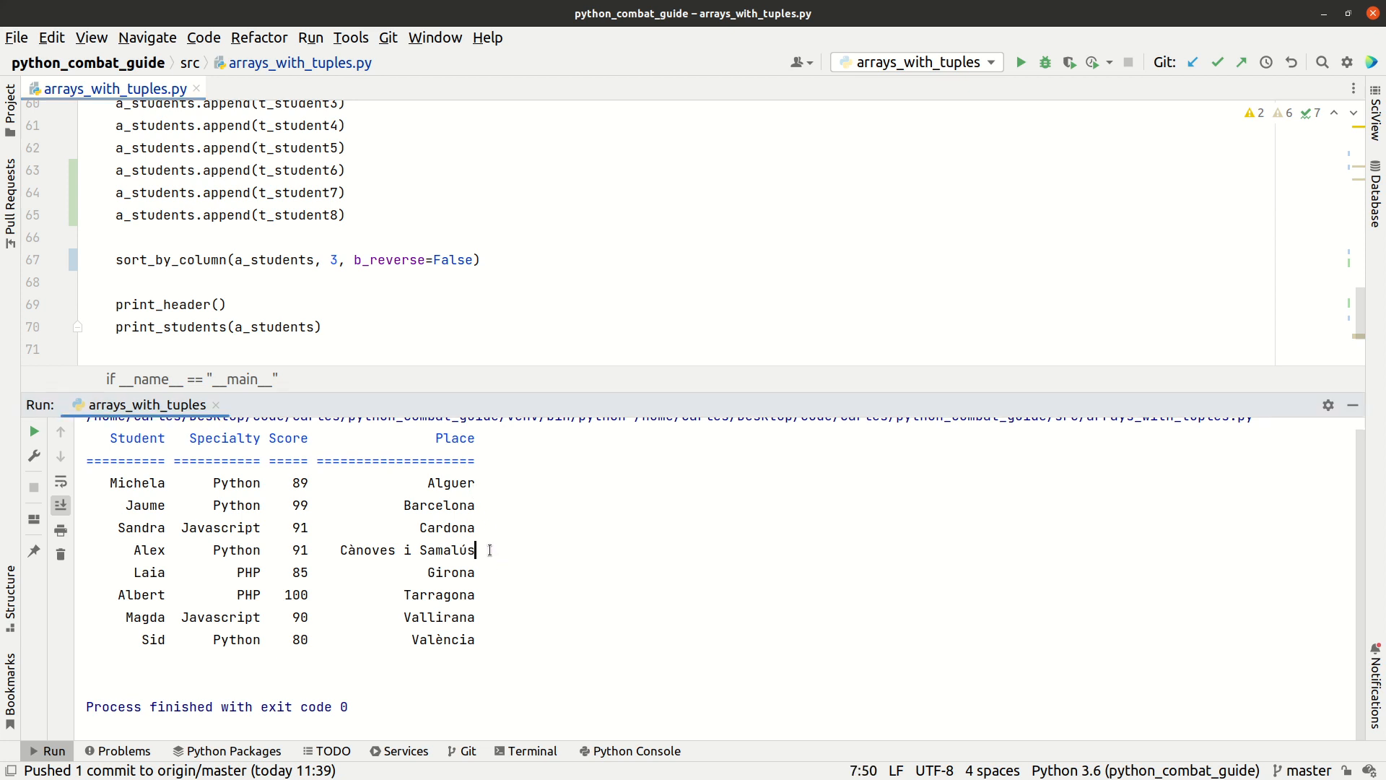
pyautogui.moveTo(554, 533)
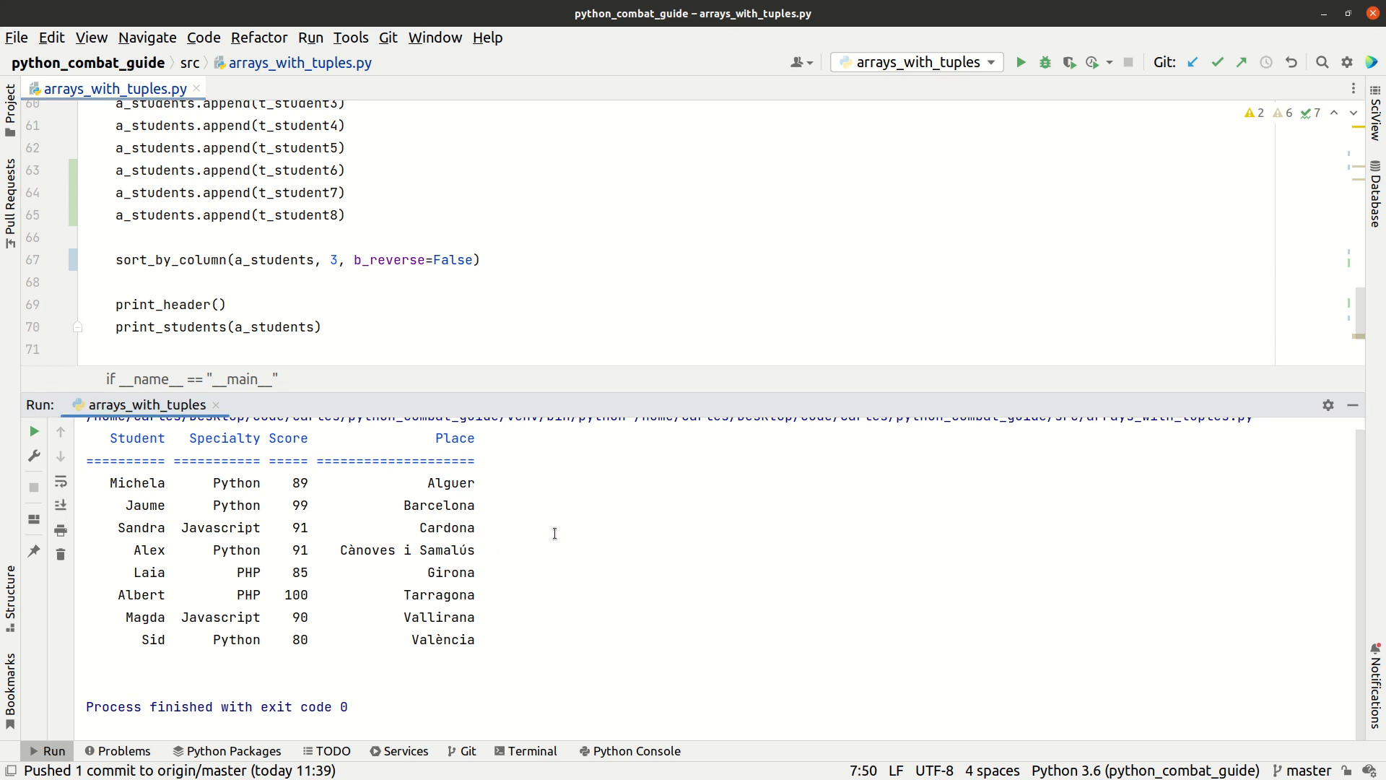
pyautogui.click(345, 550)
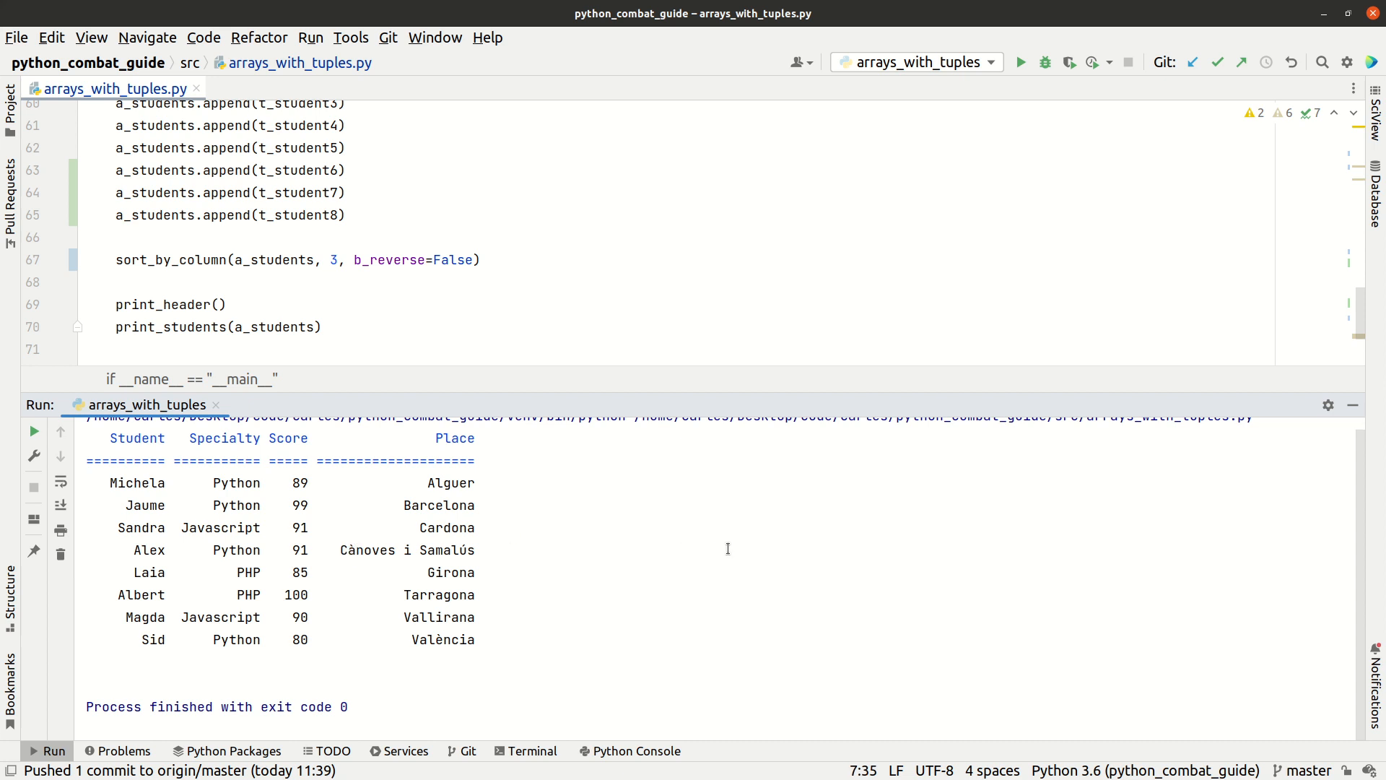
pyautogui.moveTo(604, 544)
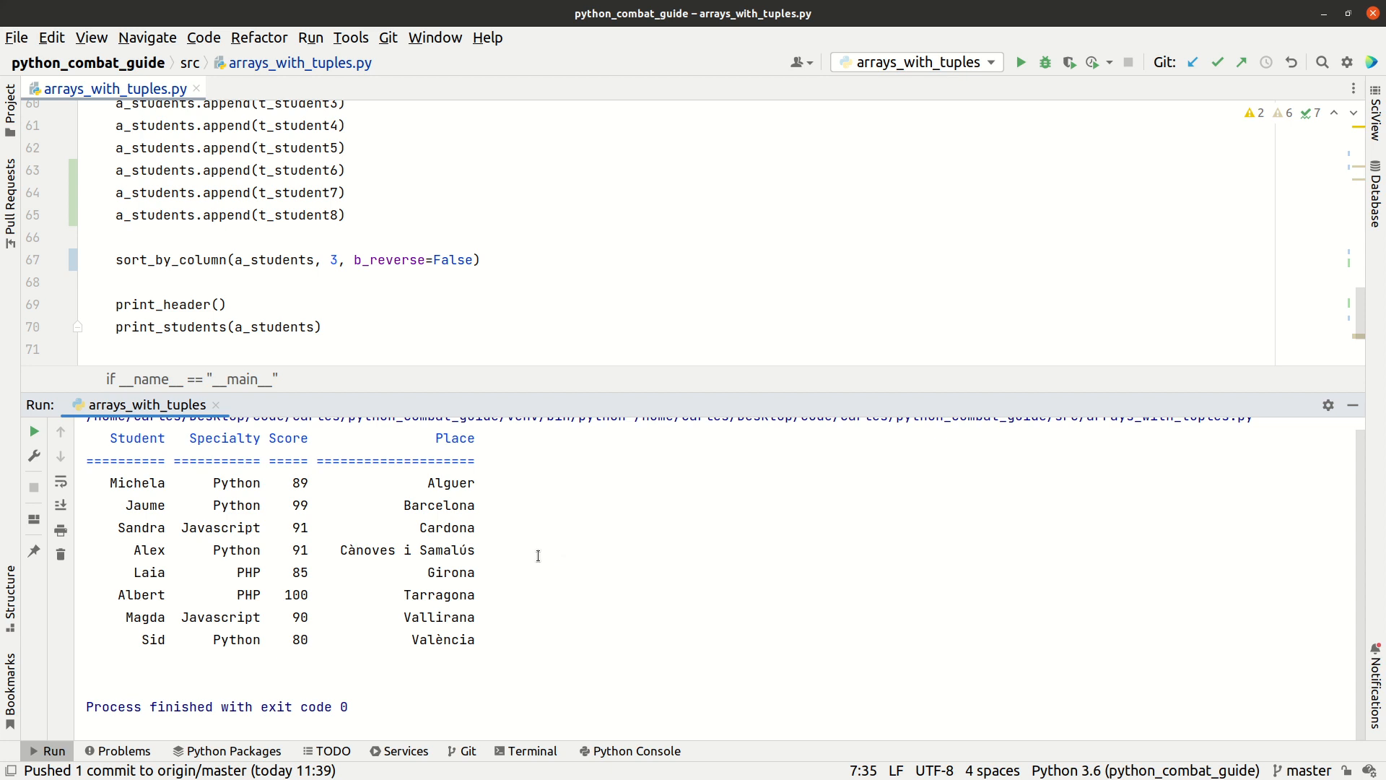
pyautogui.moveTo(345, 550)
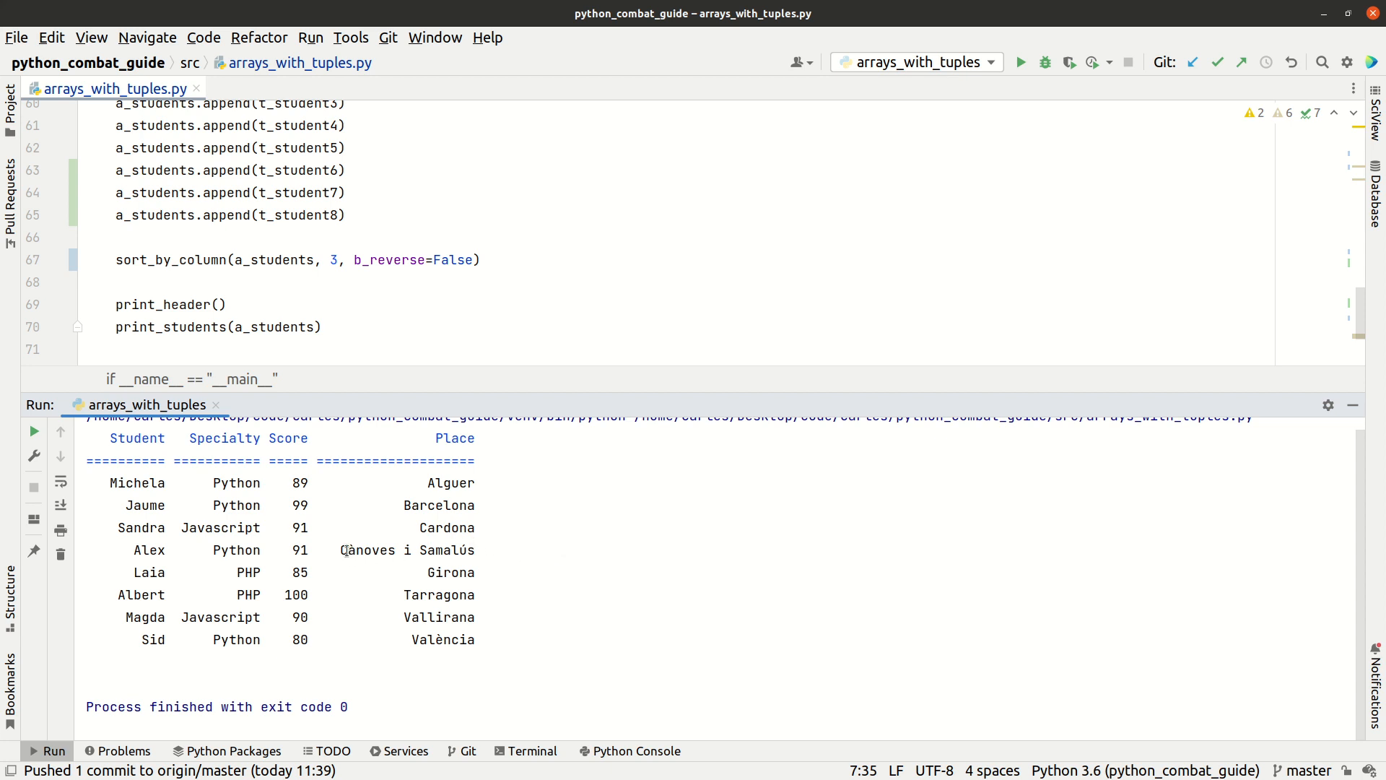
pyautogui.moveTo(444, 523)
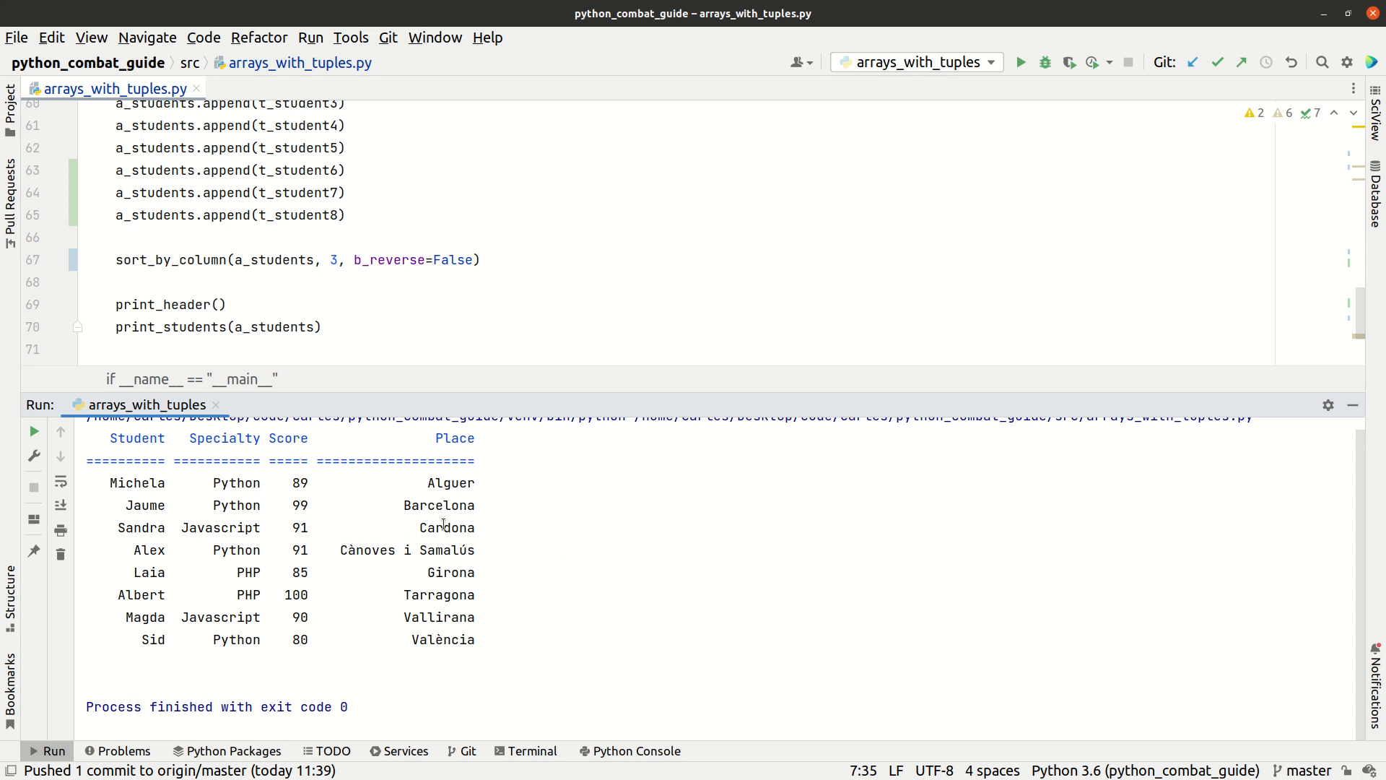
pyautogui.moveTo(663, 529)
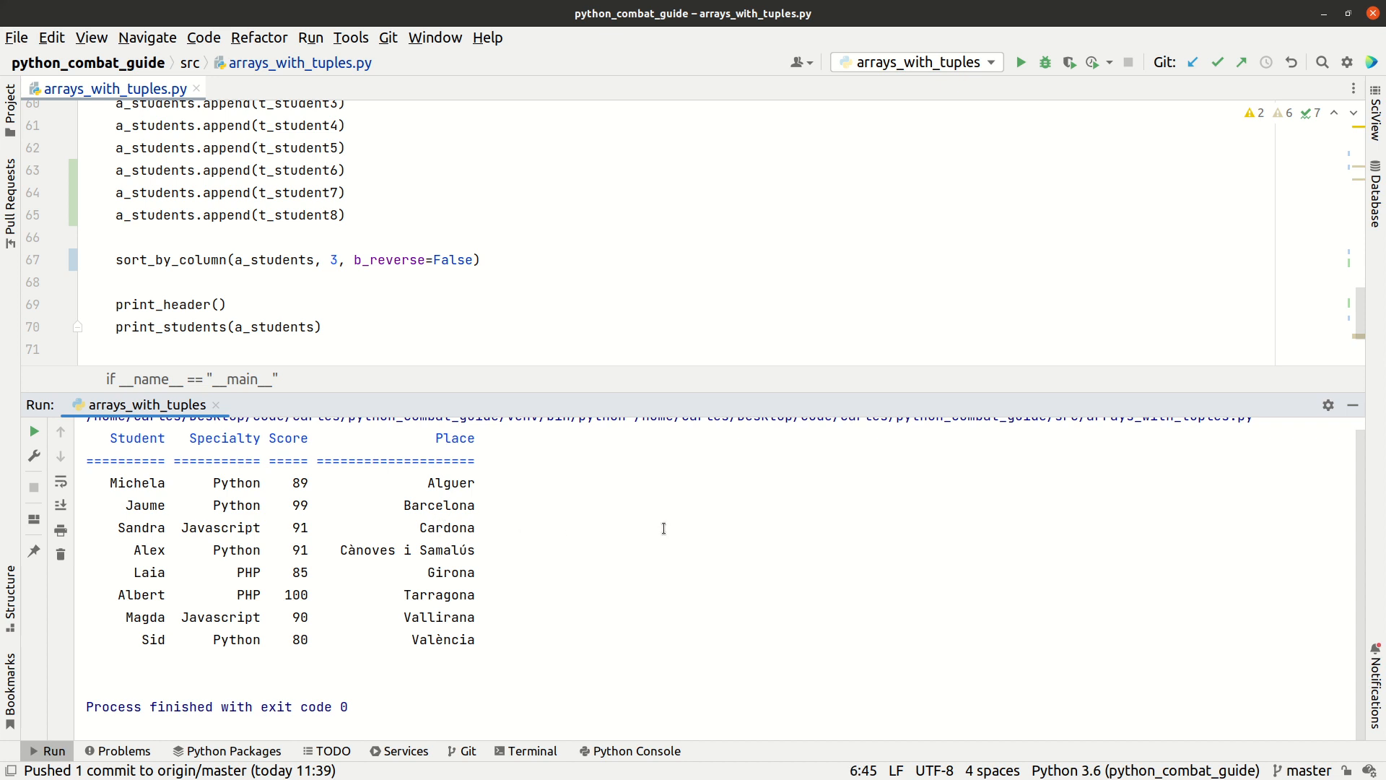
pyautogui.moveTo(436, 532)
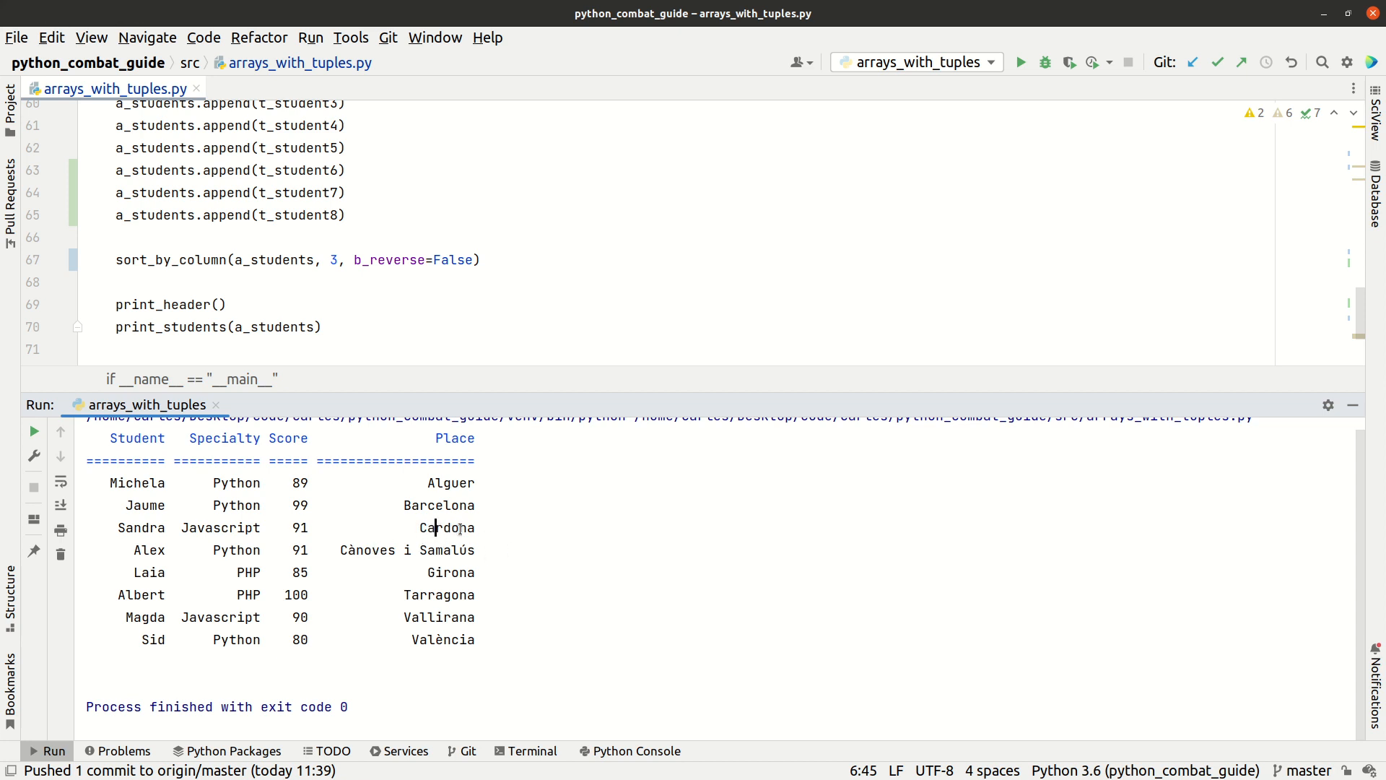
pyautogui.moveTo(464, 654)
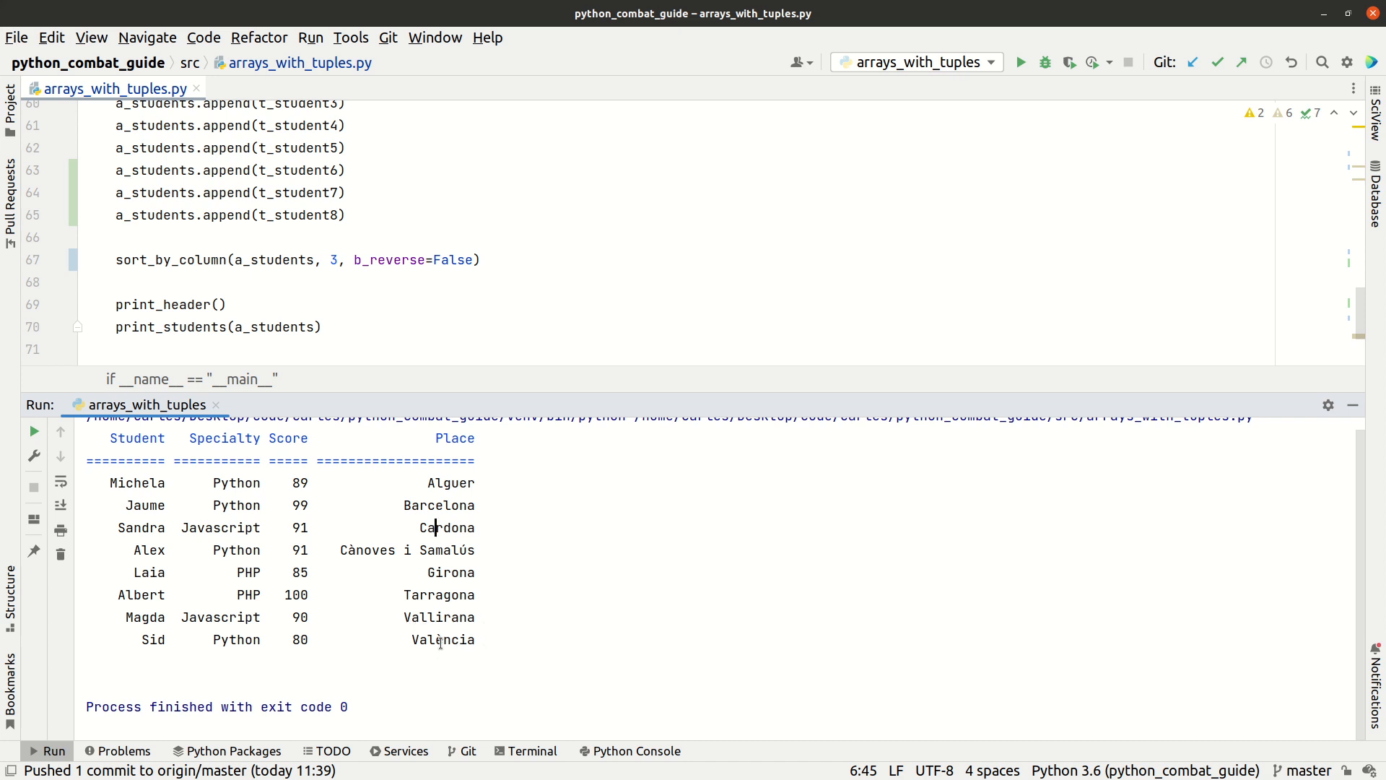
pyautogui.moveTo(457, 651)
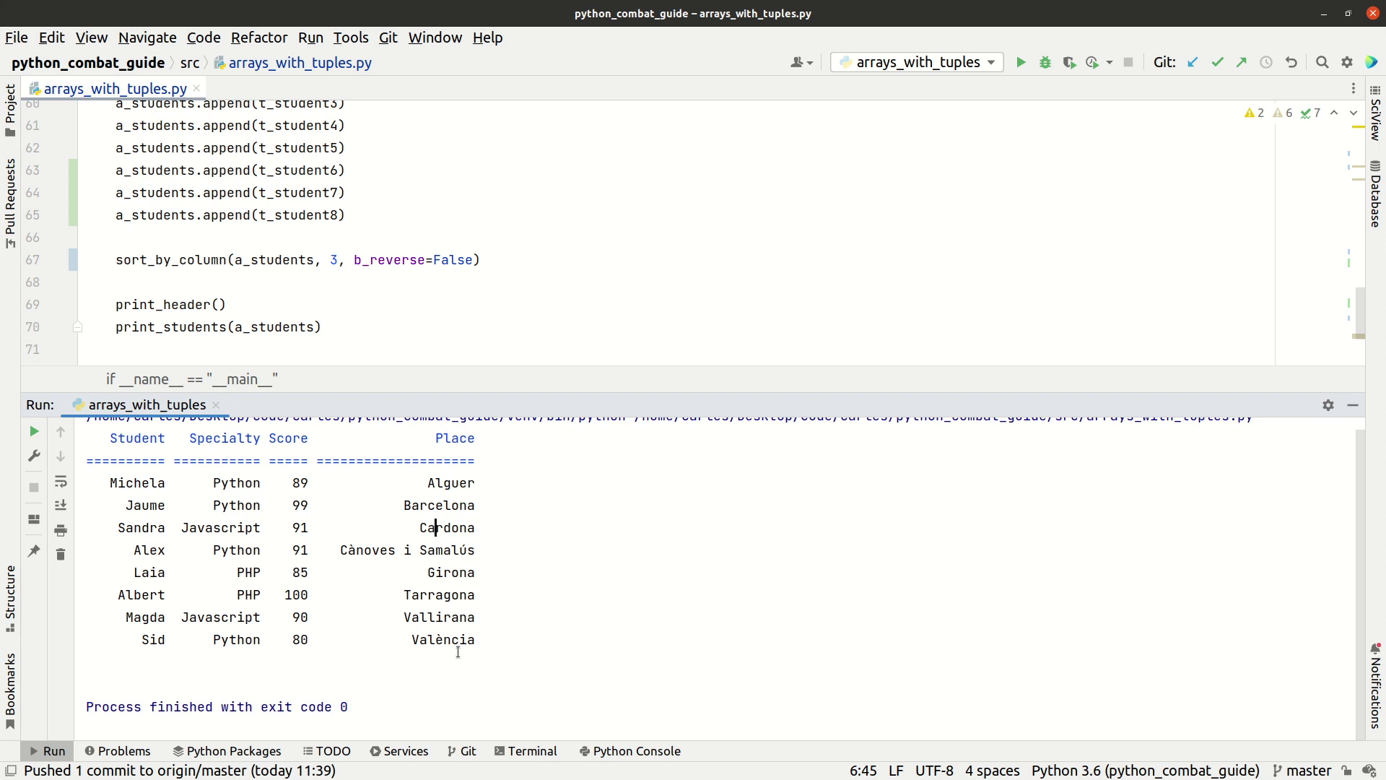
pyautogui.moveTo(516, 680)
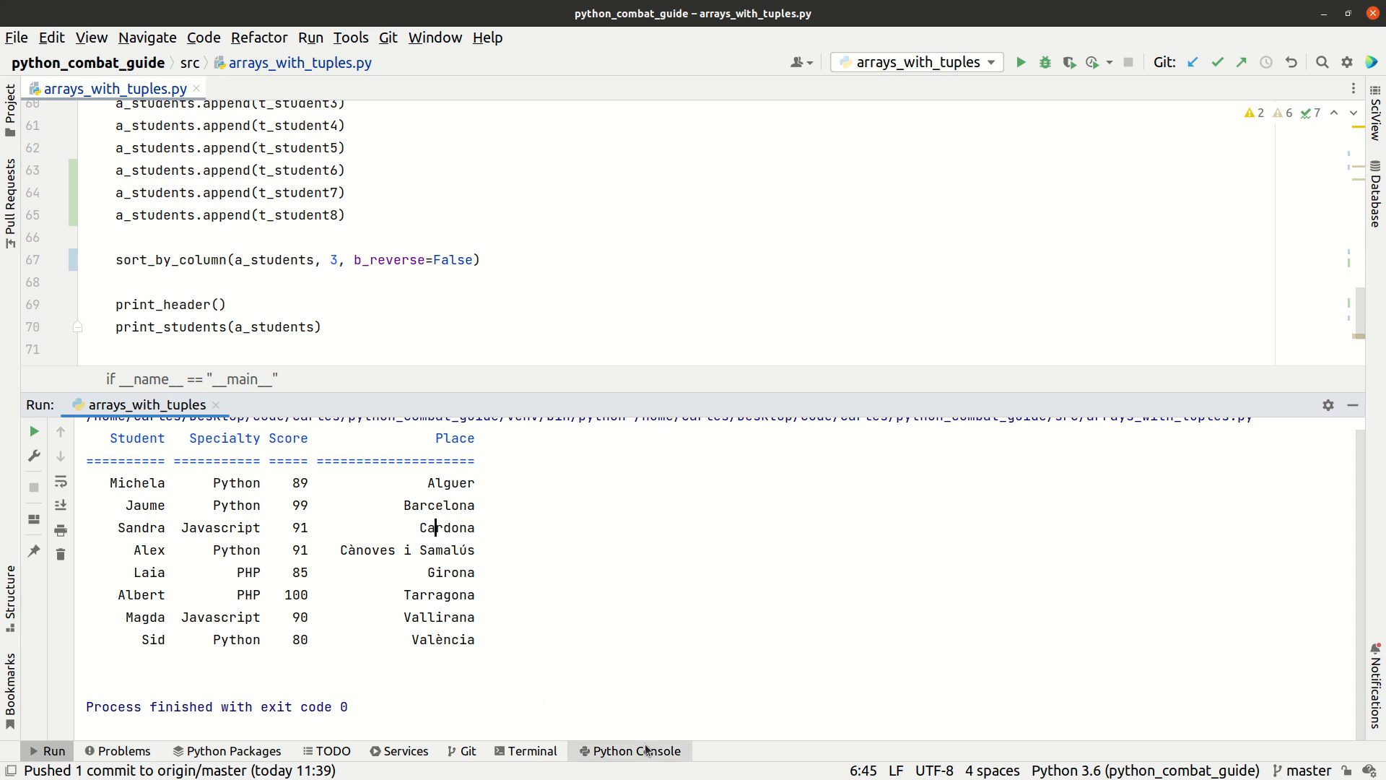
# Evaluate ord("è") in the Python Console, returning 232 below the codes for À, V and l.
pyautogui.click(631, 751)
pyautogui.write('ord("")')
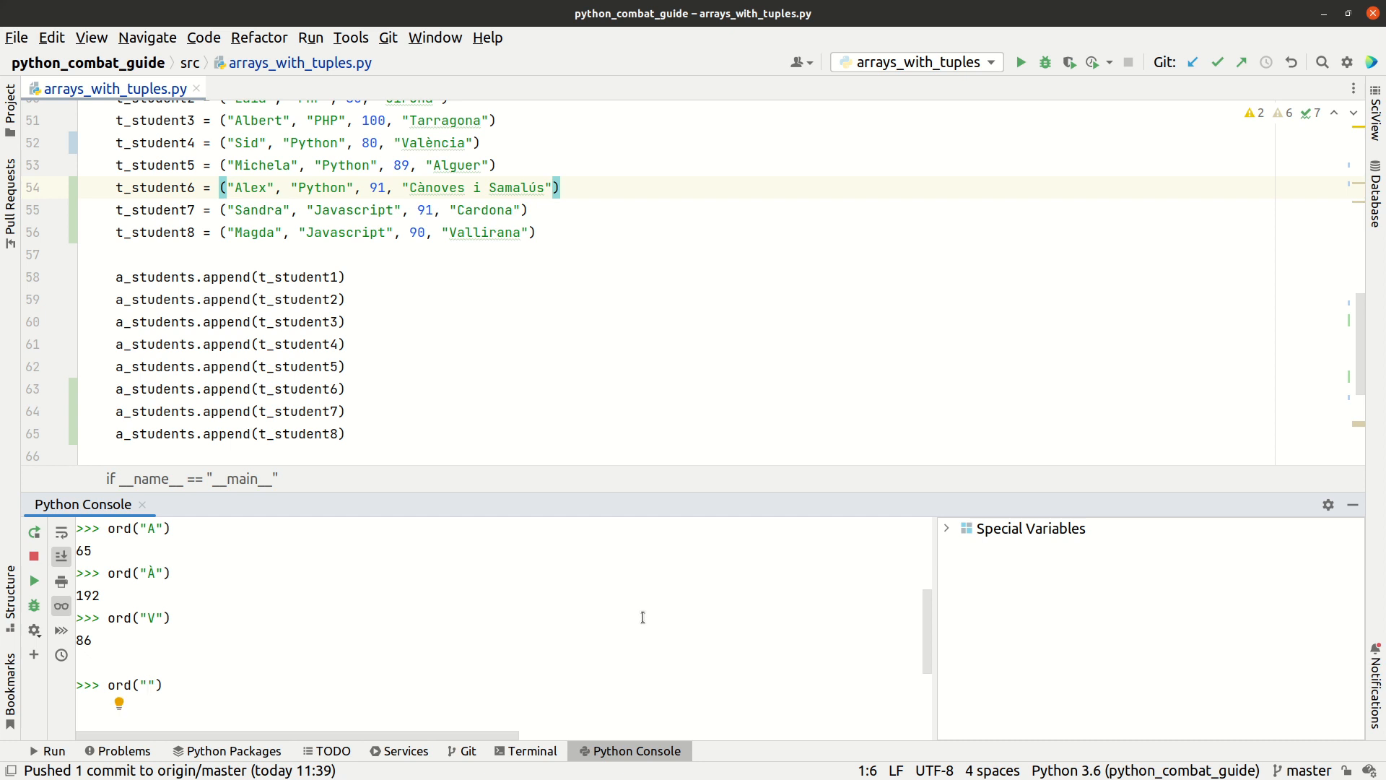
pyautogui.write('l')
pyautogui.press('Return')
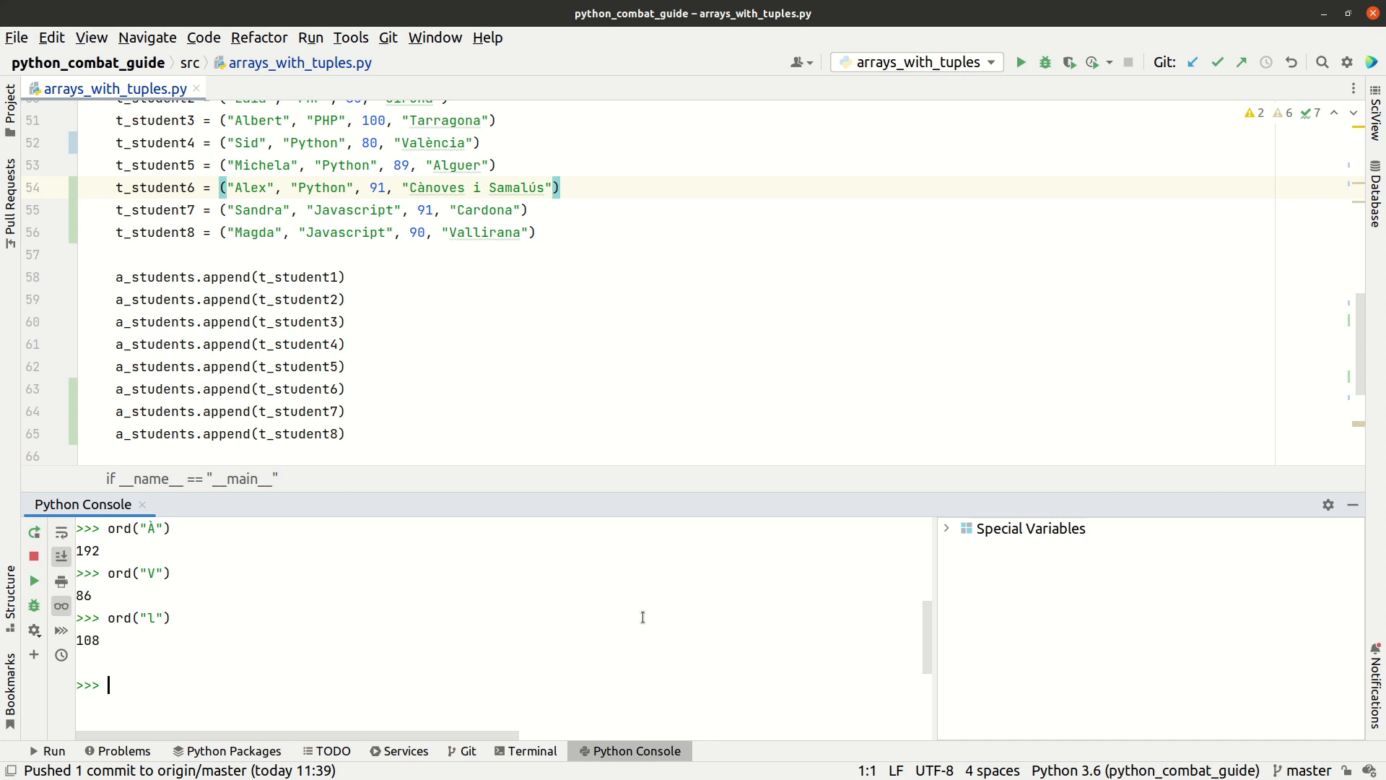
pyautogui.write('ord')
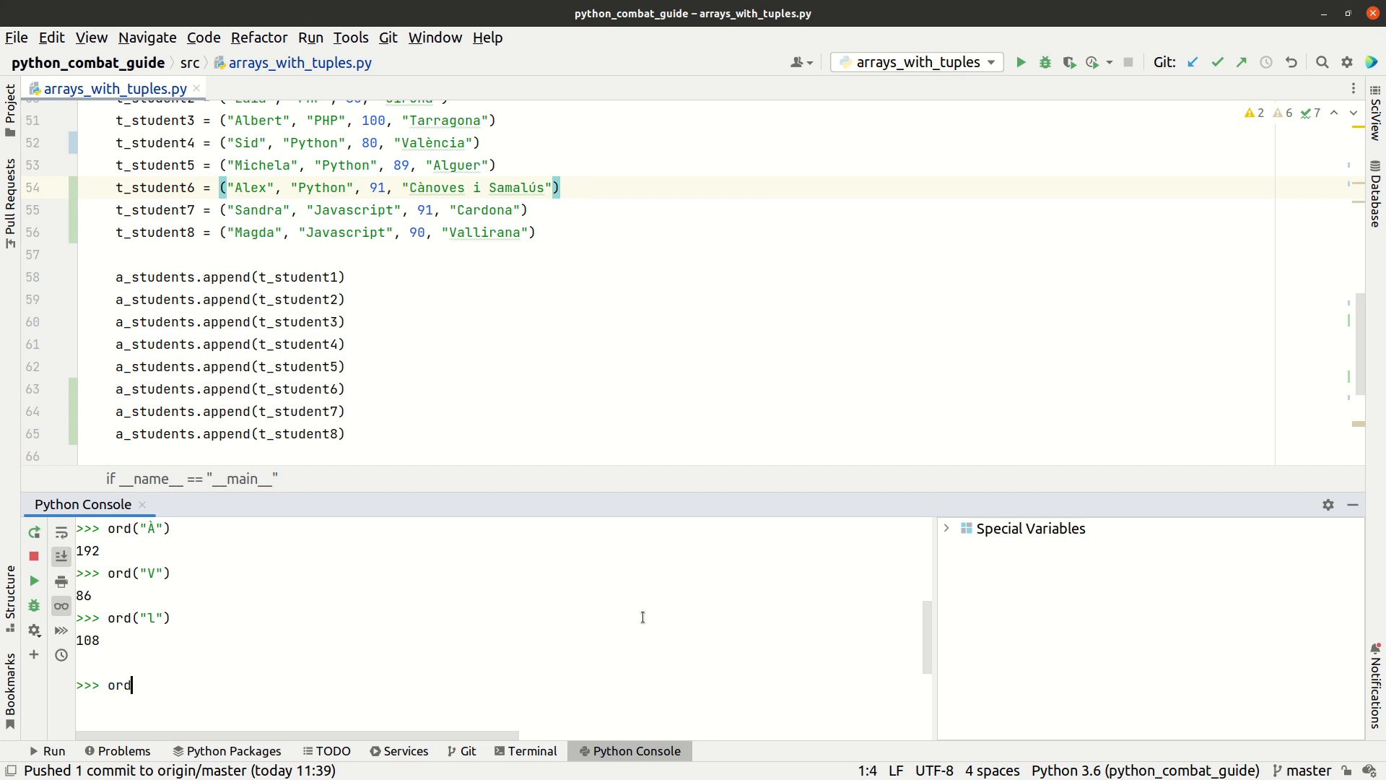
pyautogui.write('("")')
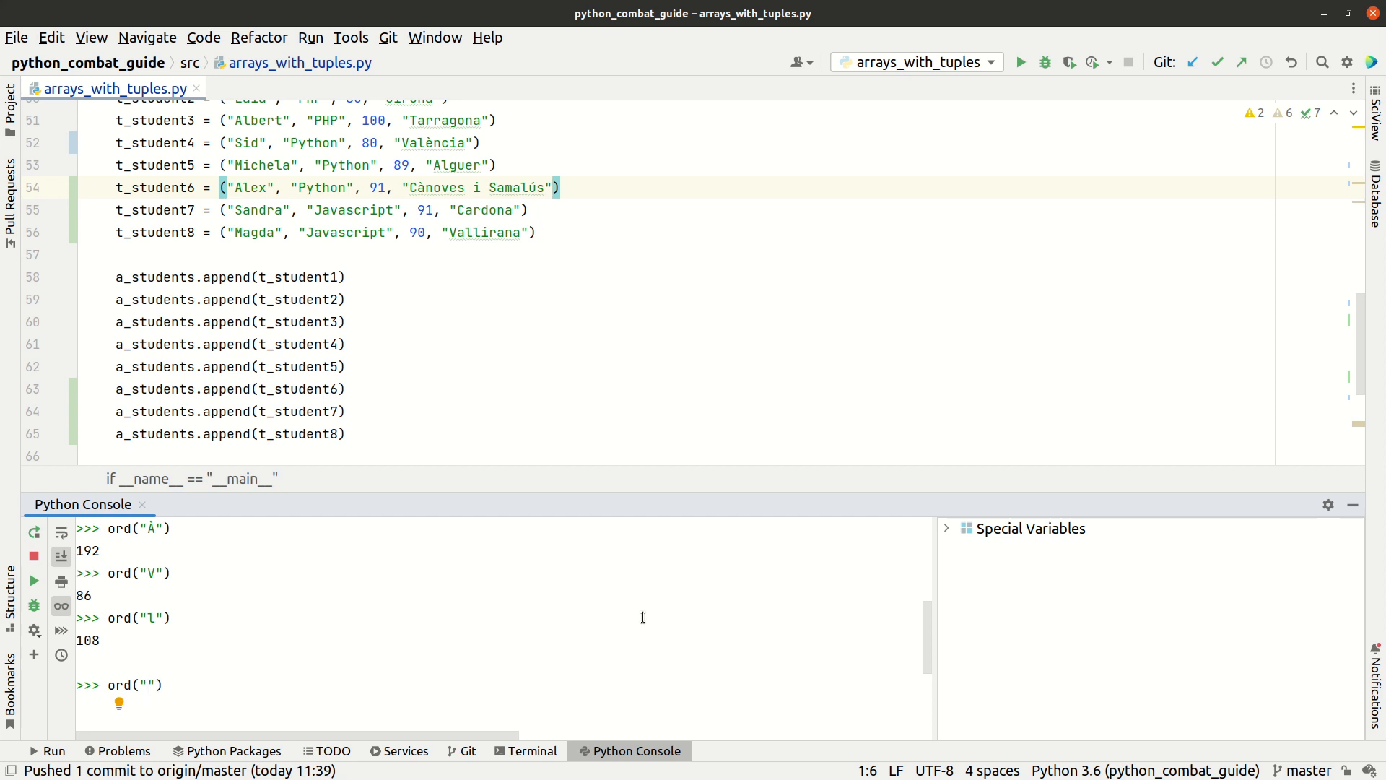
pyautogui.write('è')
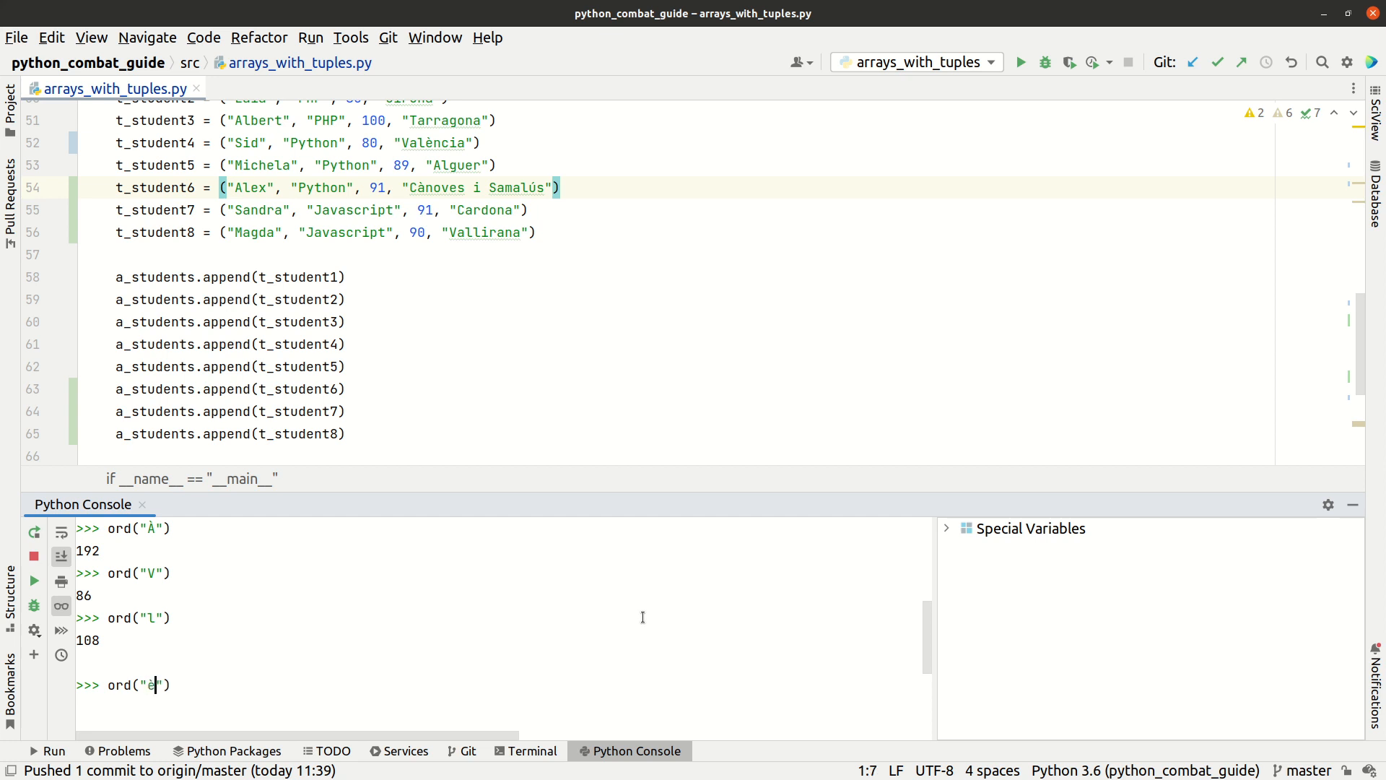
pyautogui.press('Return')
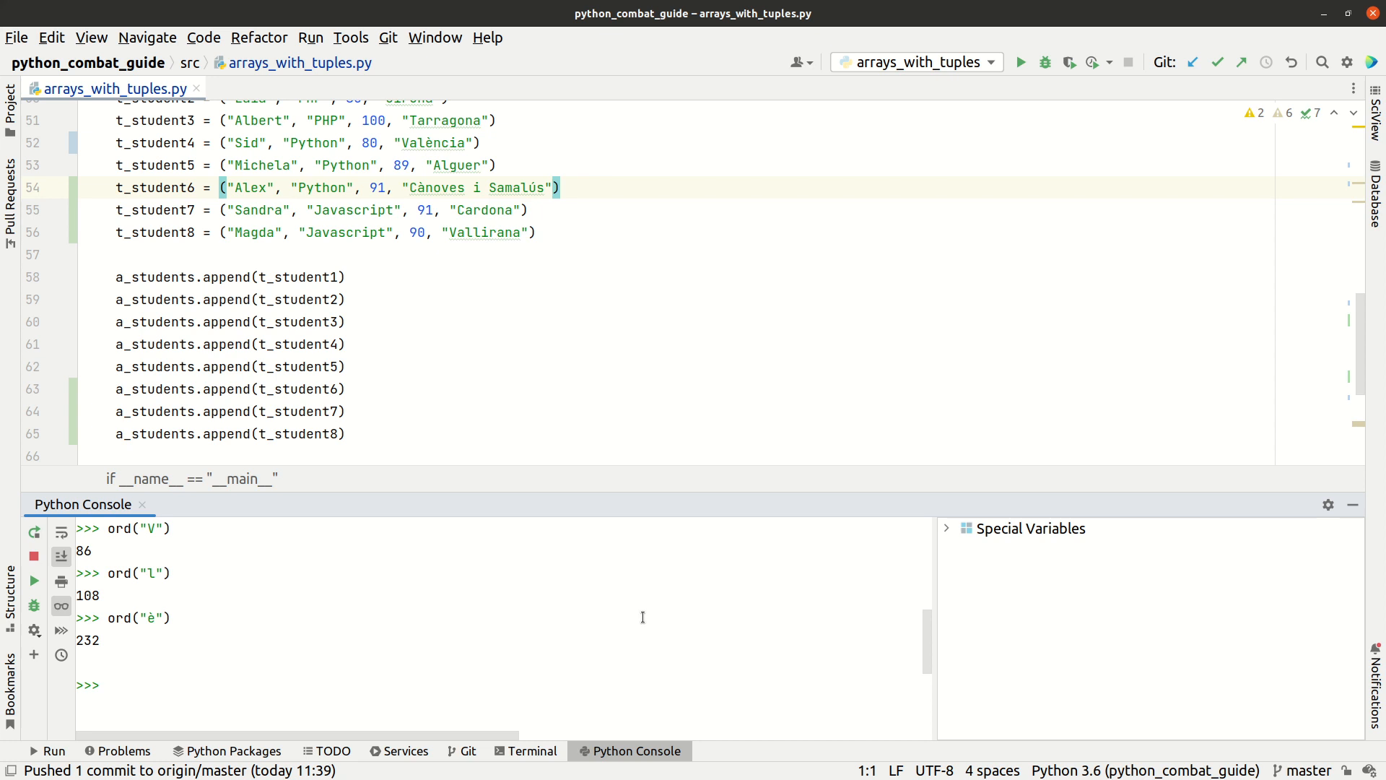
pyautogui.moveTo(598, 373)
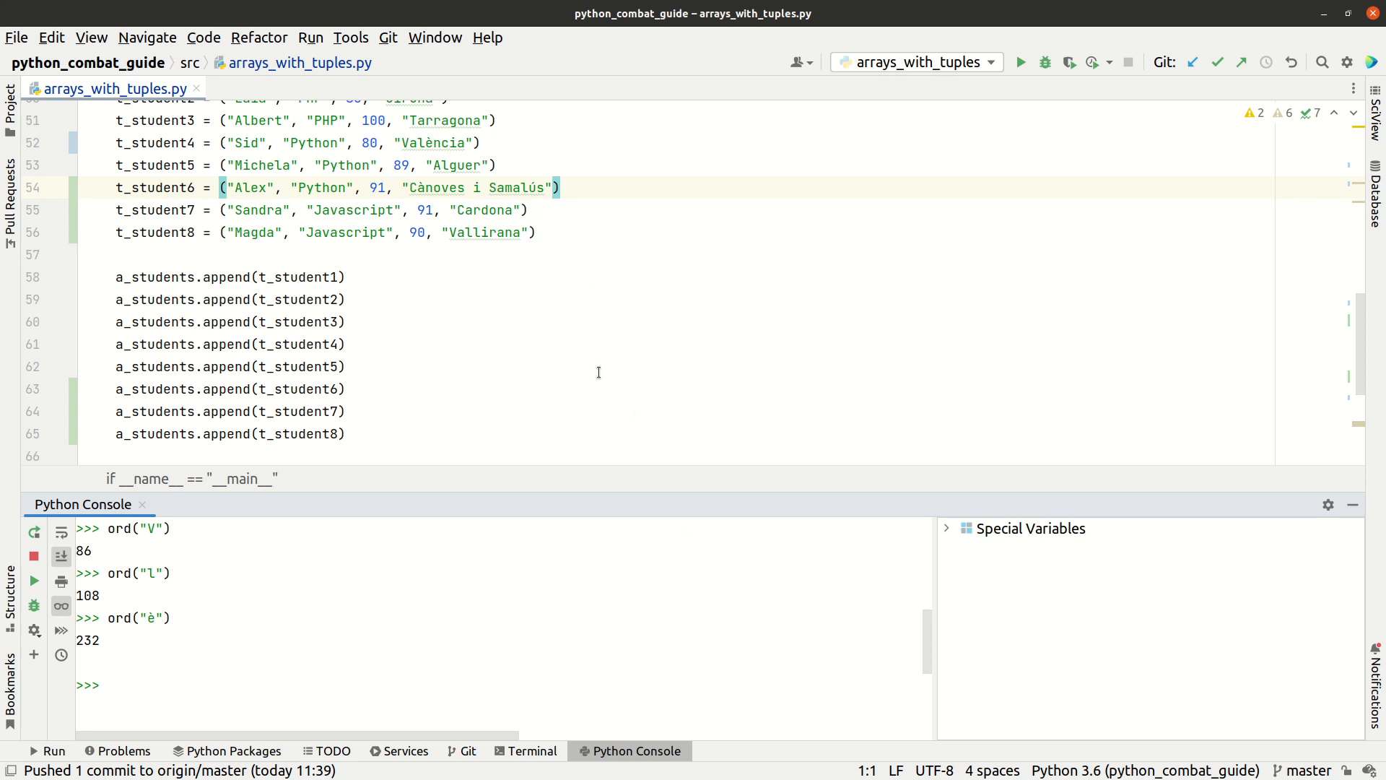
pyautogui.scroll(-3)
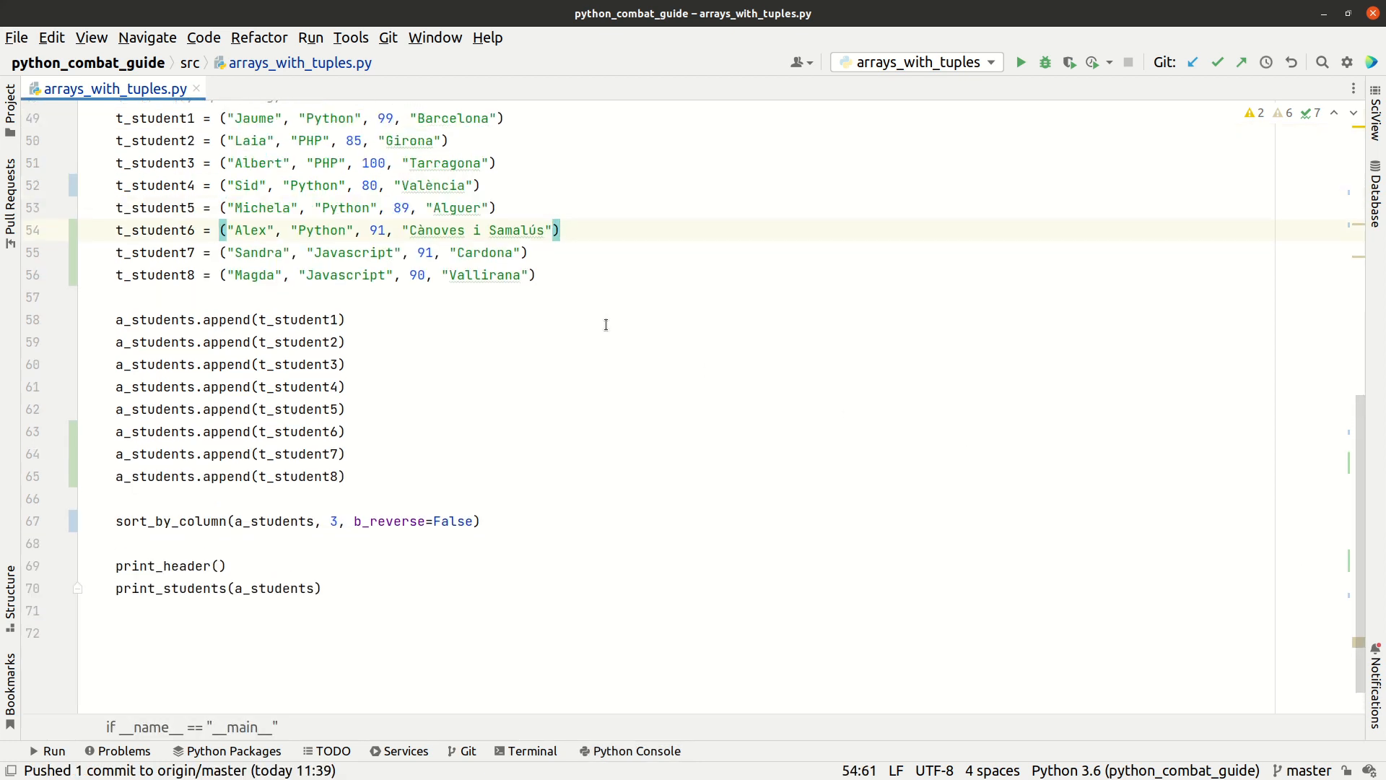
# Make the line-38 sort key x[i_index].lower().replace("à", "a").replace("è", "e").
pyautogui.scroll(3)
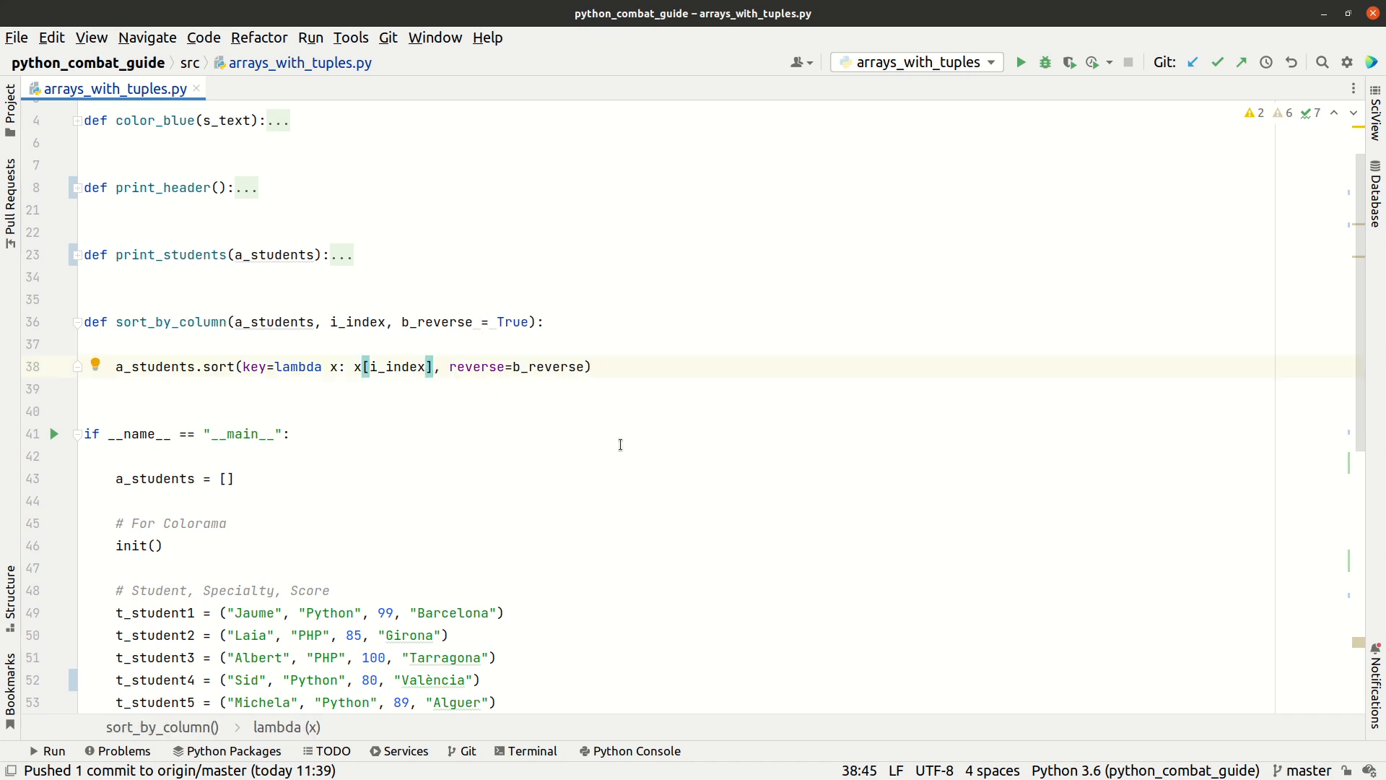
pyautogui.write('.replace(')
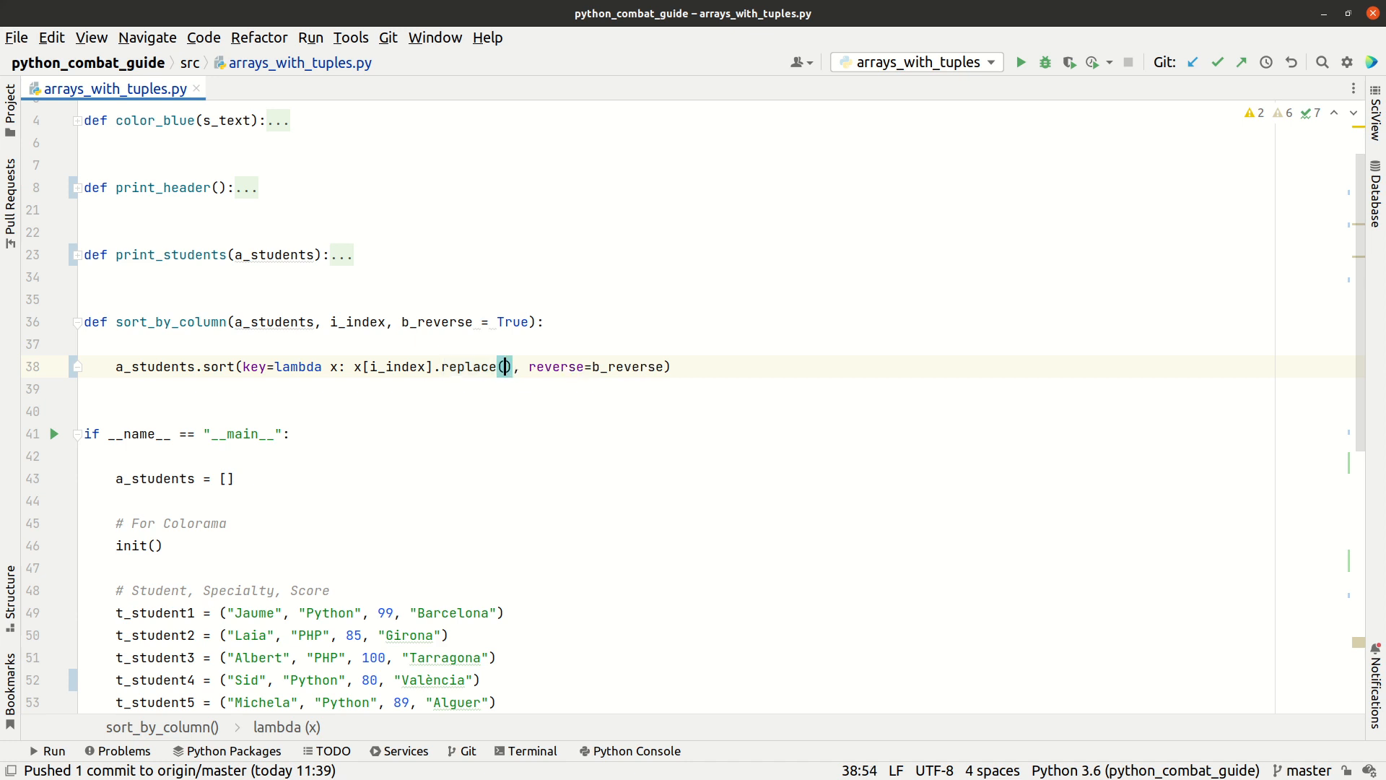
pyautogui.write('"à",')
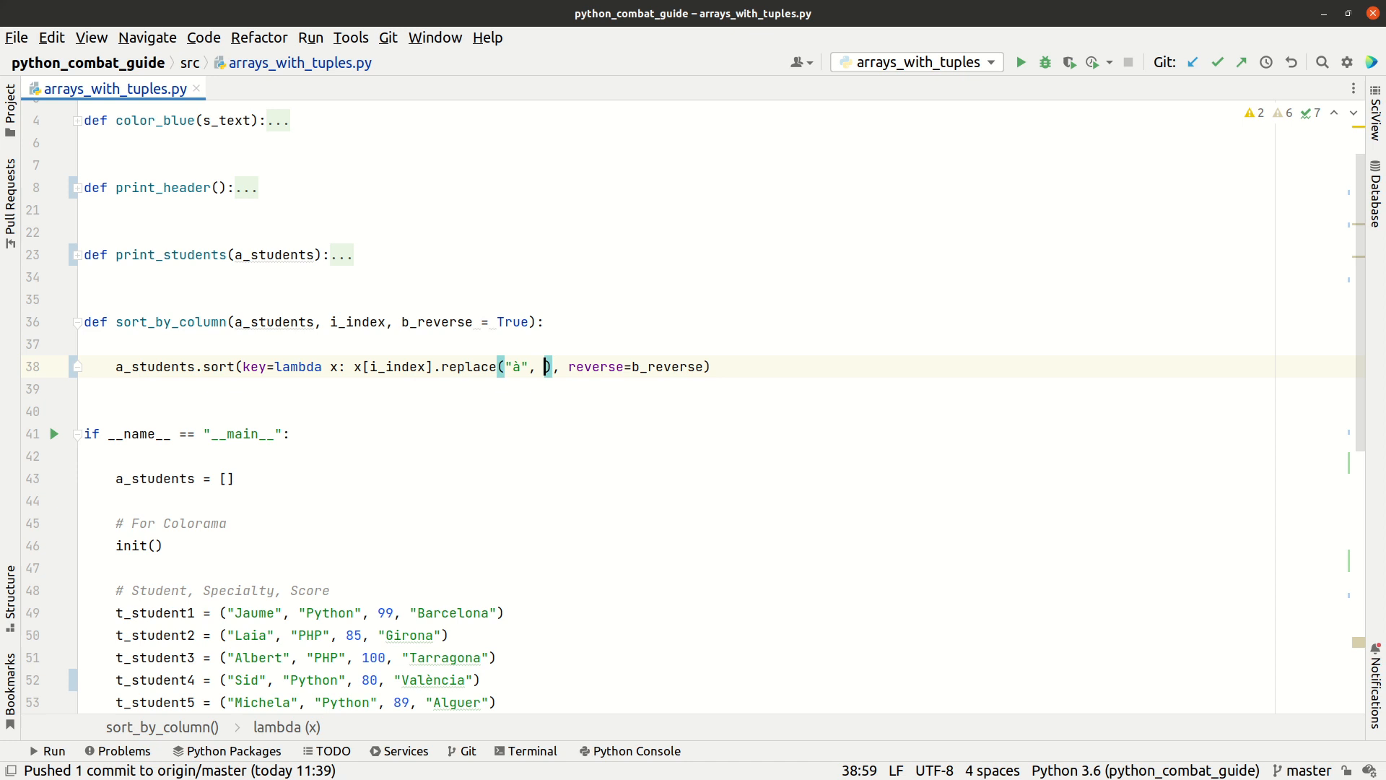
pyautogui.write('a"')
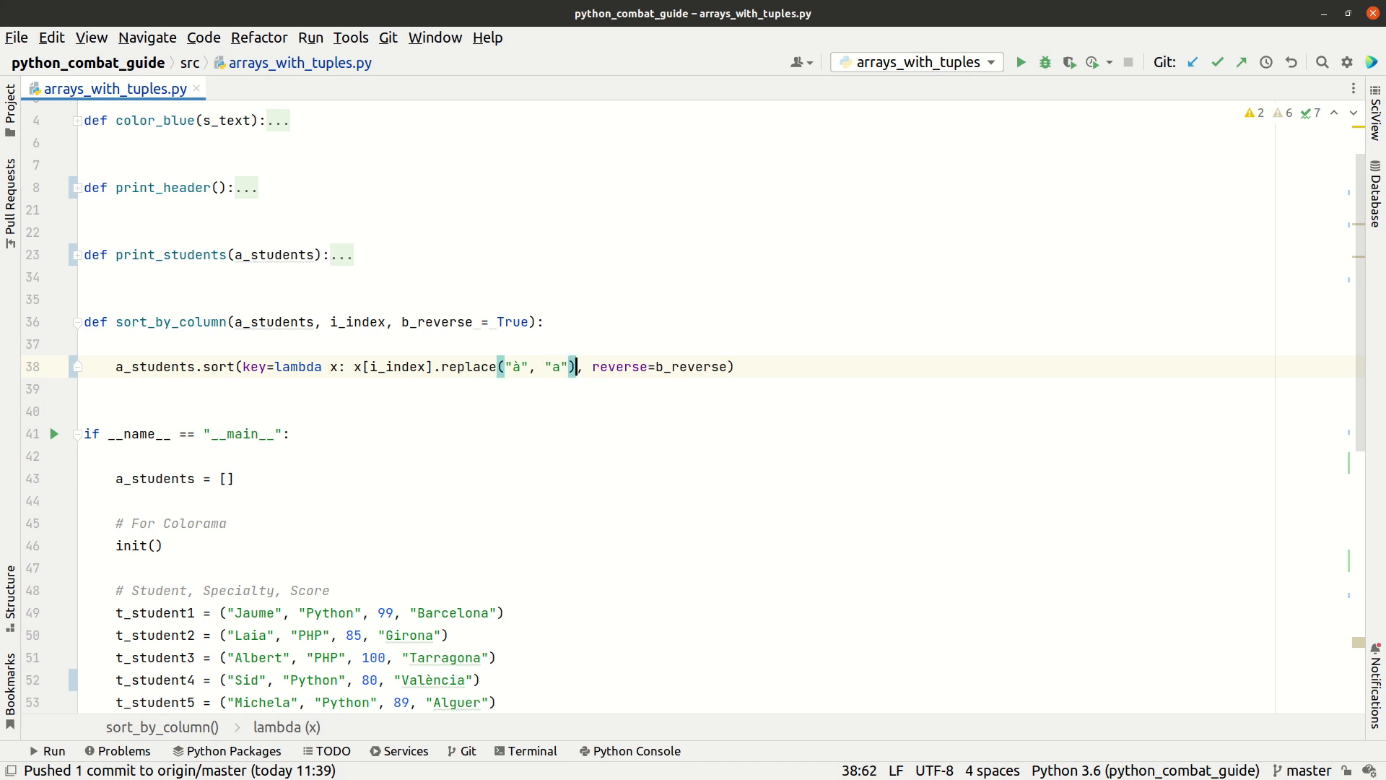
pyautogui.write('.replace(""')
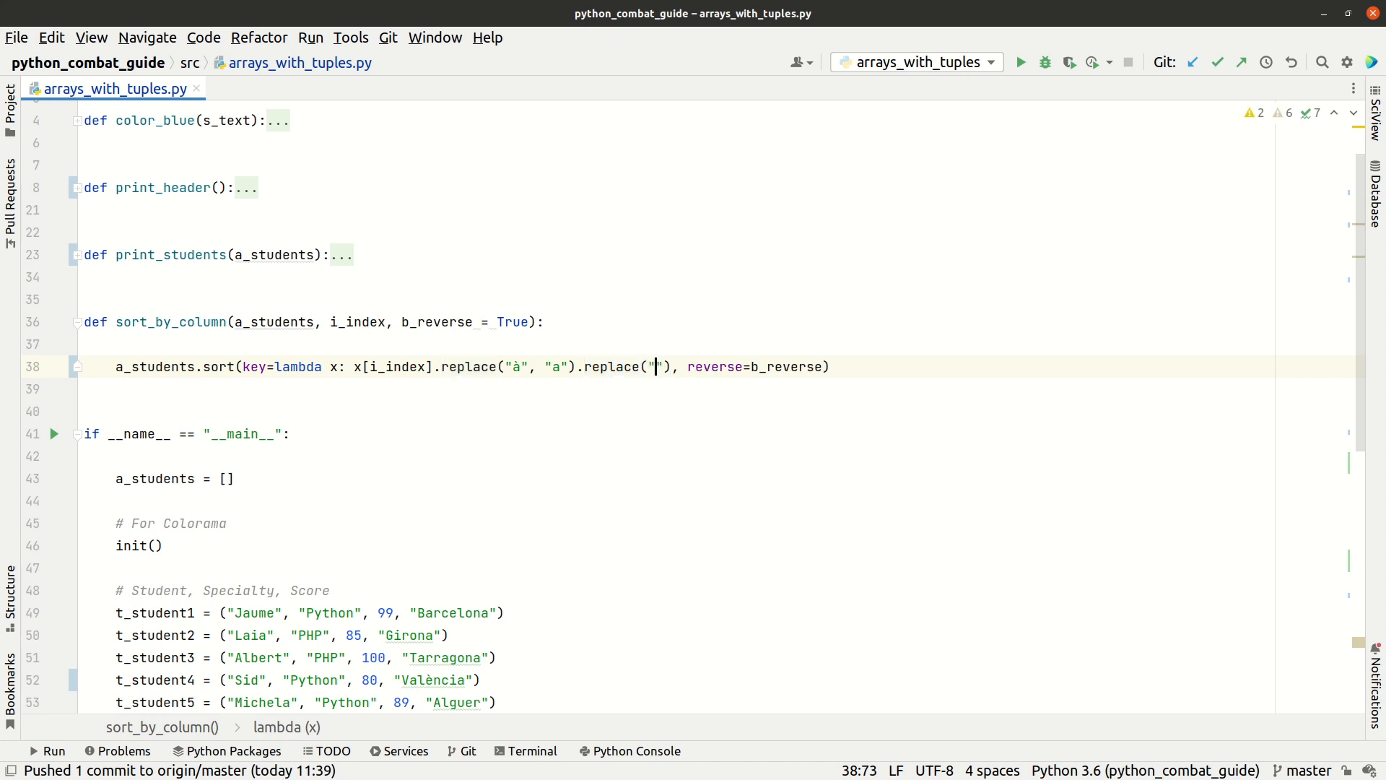
pyautogui.write('è')
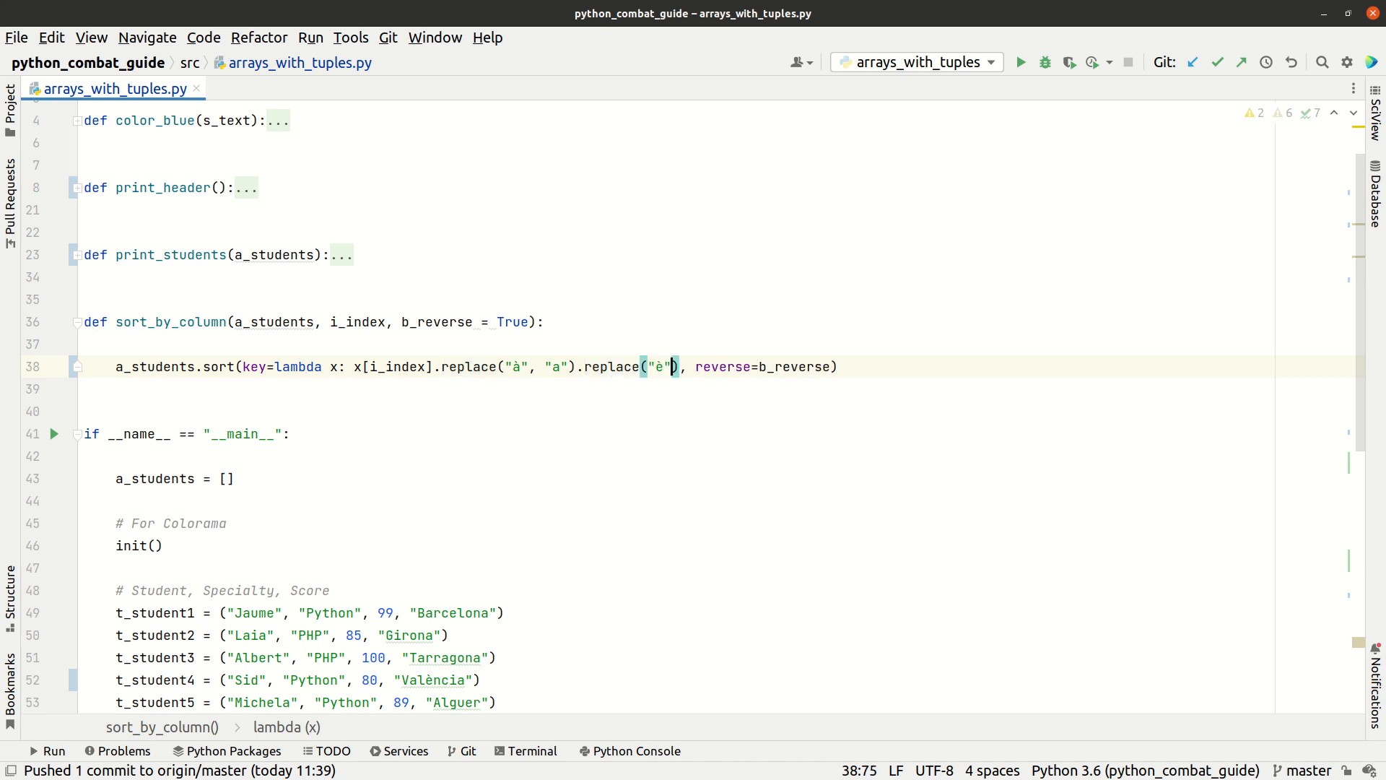
pyautogui.write(', "e"')
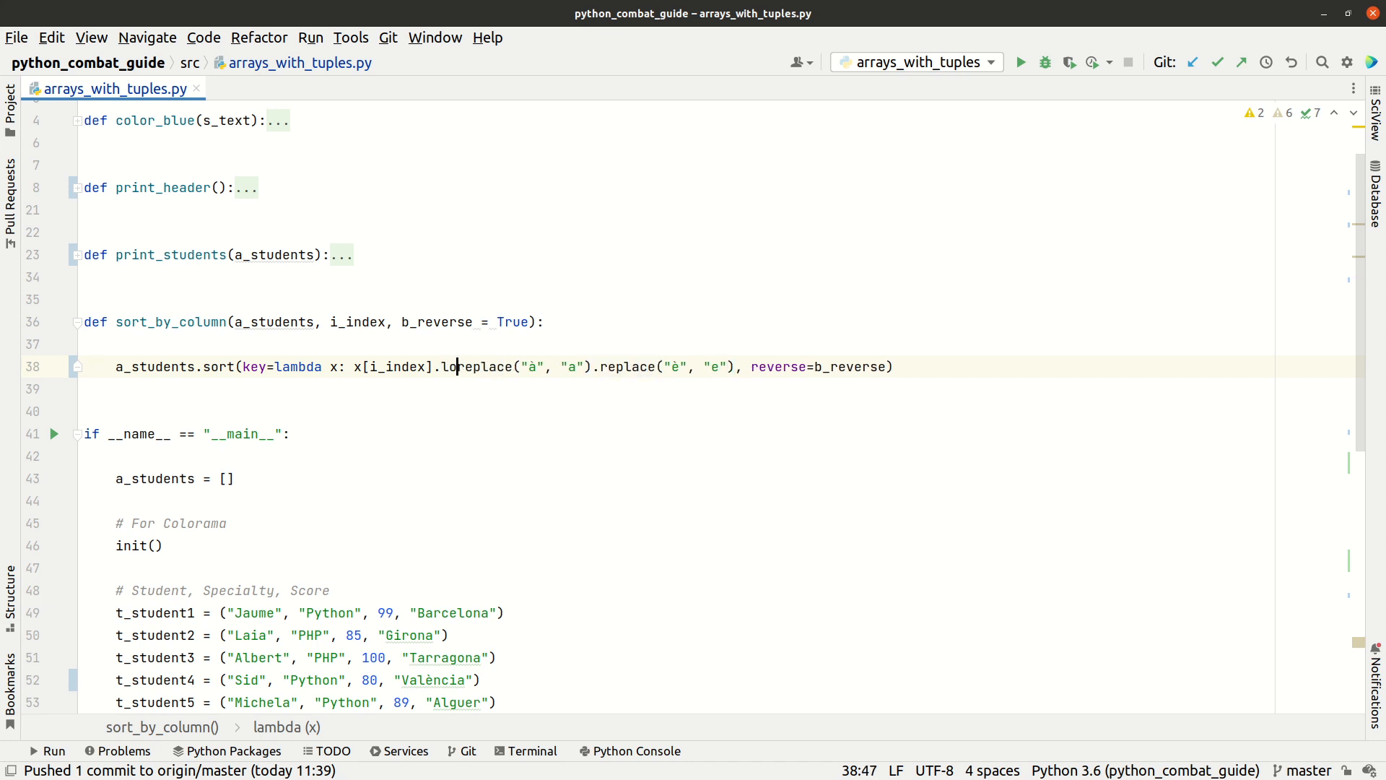
pyautogui.write('wer().')
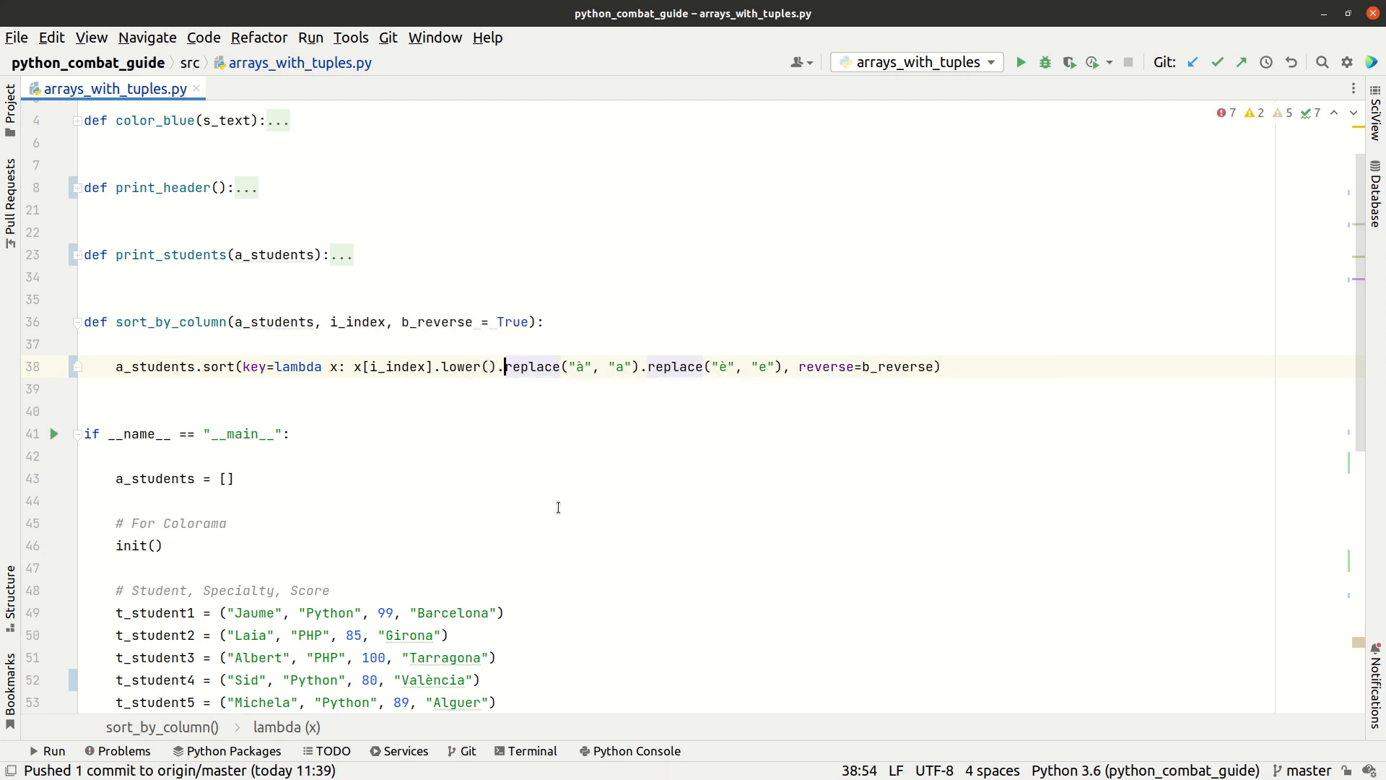
pyautogui.scroll(-3)
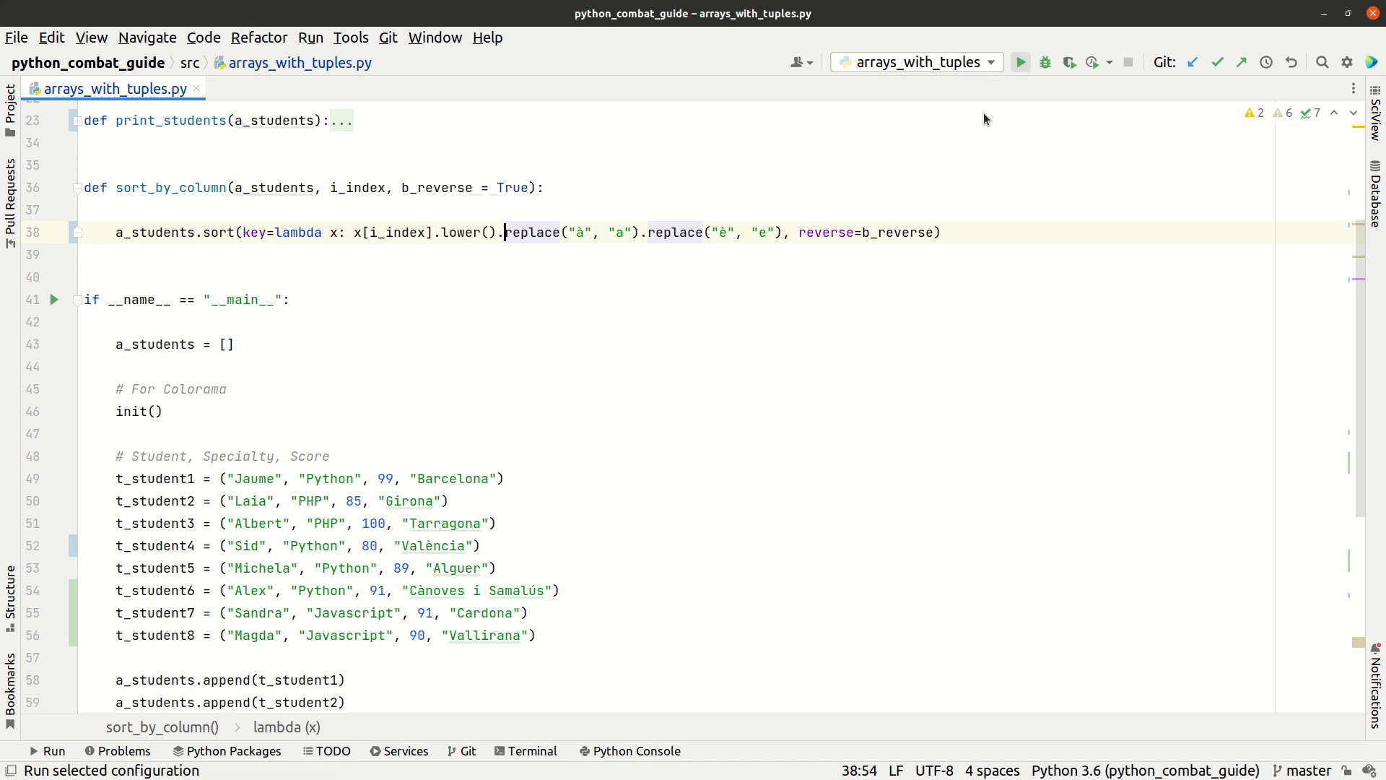
# Rerun the script so Cànoves i Samalús precedes Cardona and València precedes Vallirana.
pyautogui.click(1018, 62)
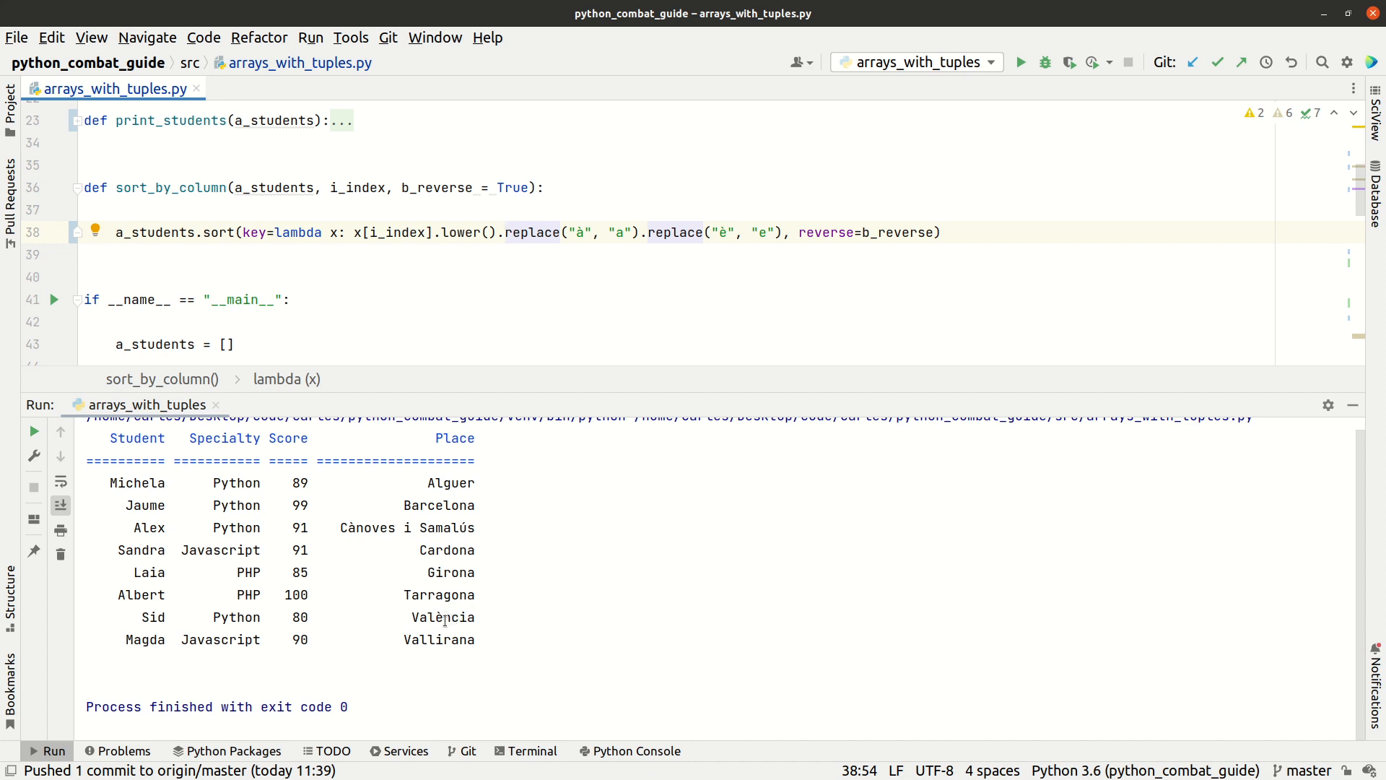
pyautogui.moveTo(712, 262)
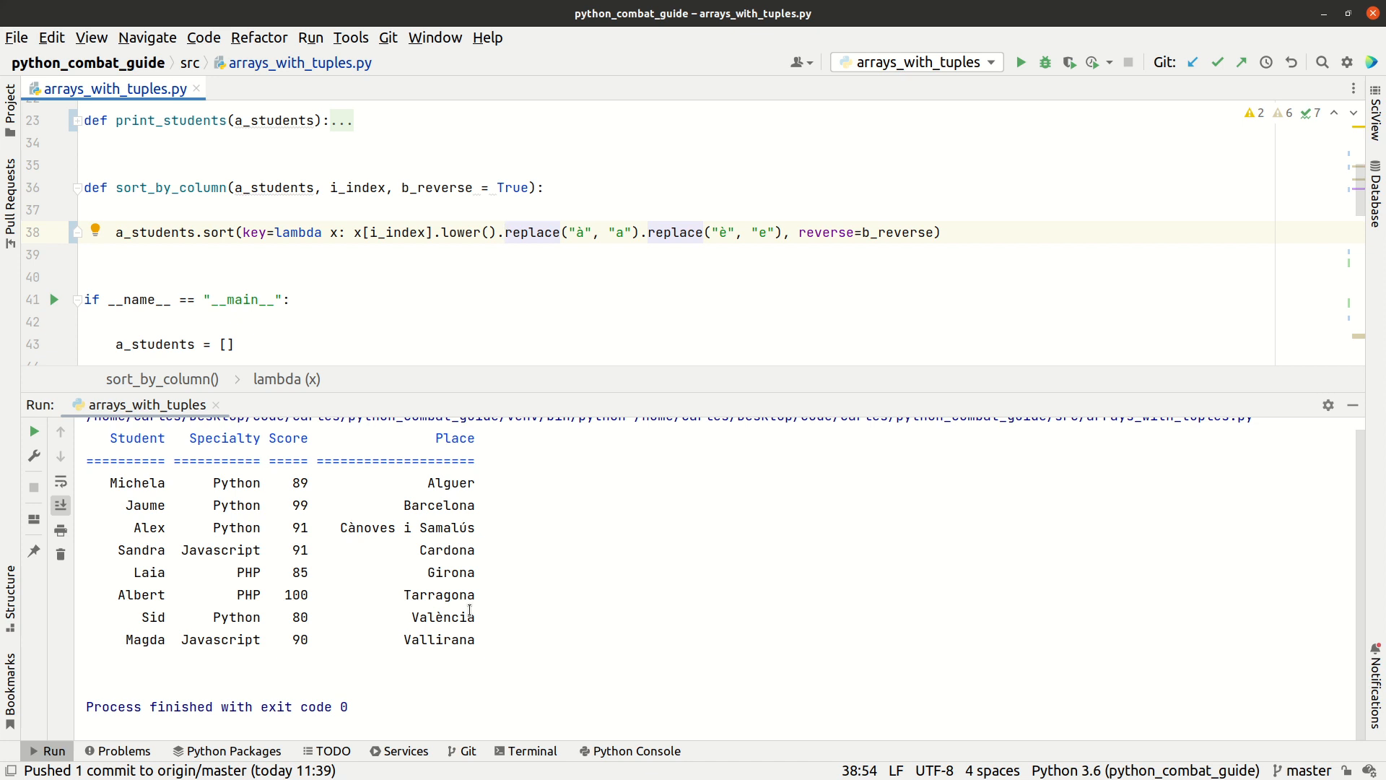
pyautogui.moveTo(386, 527)
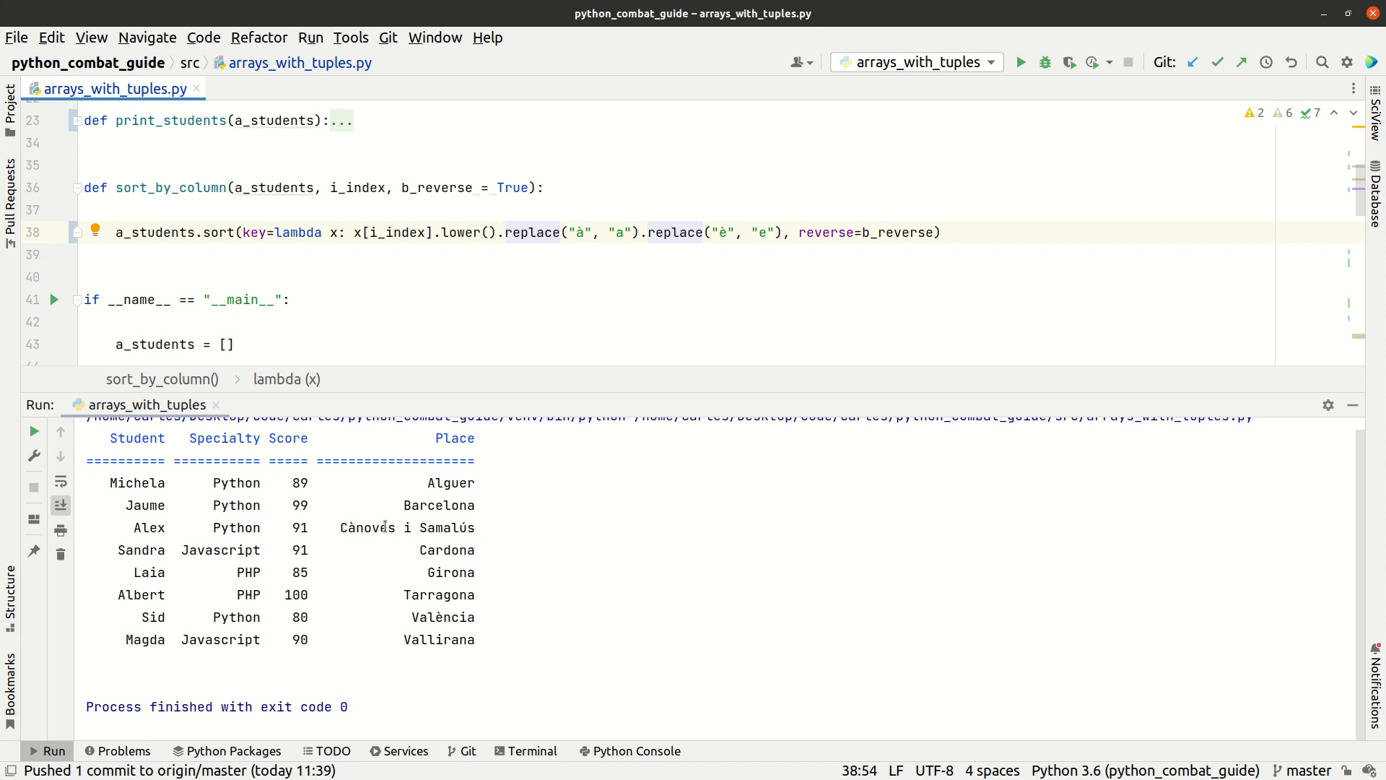
pyautogui.moveTo(712, 334)
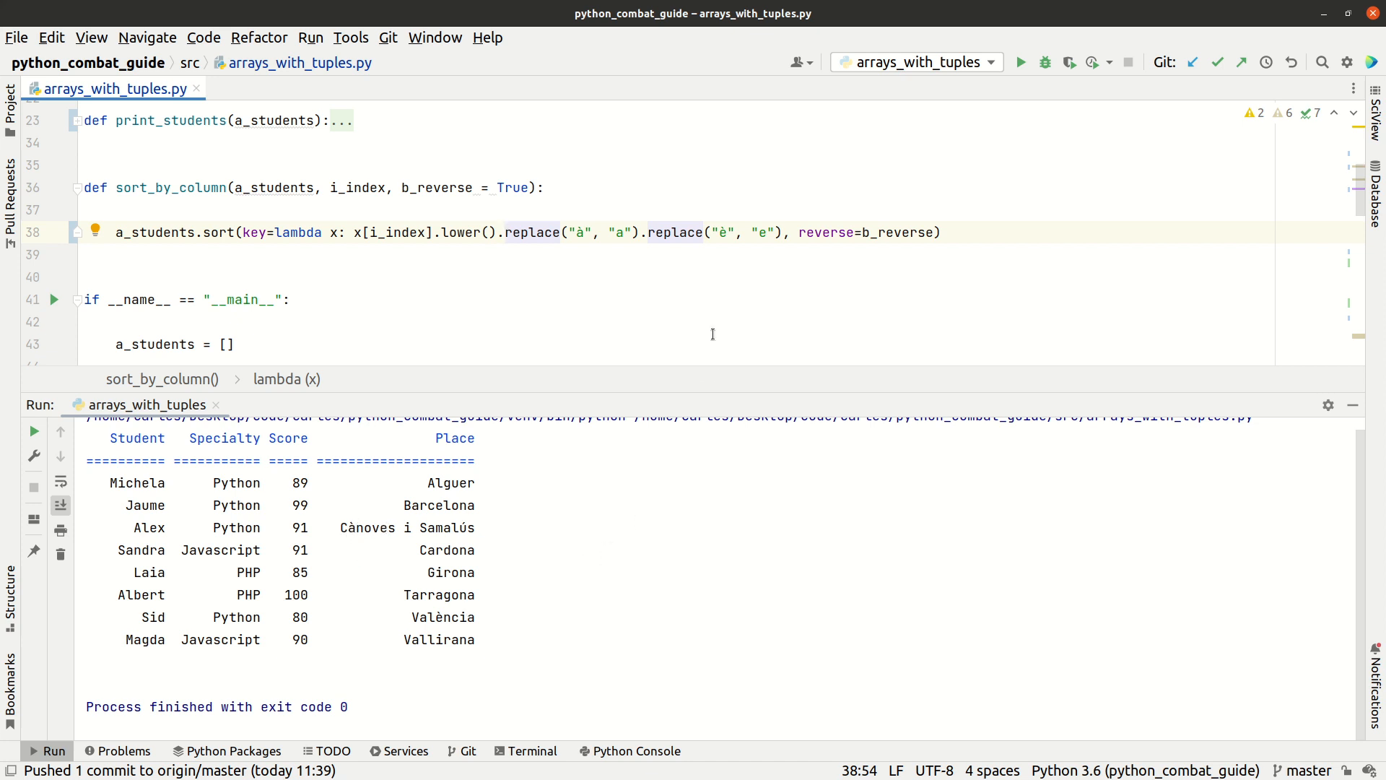
pyautogui.moveTo(960, 315)
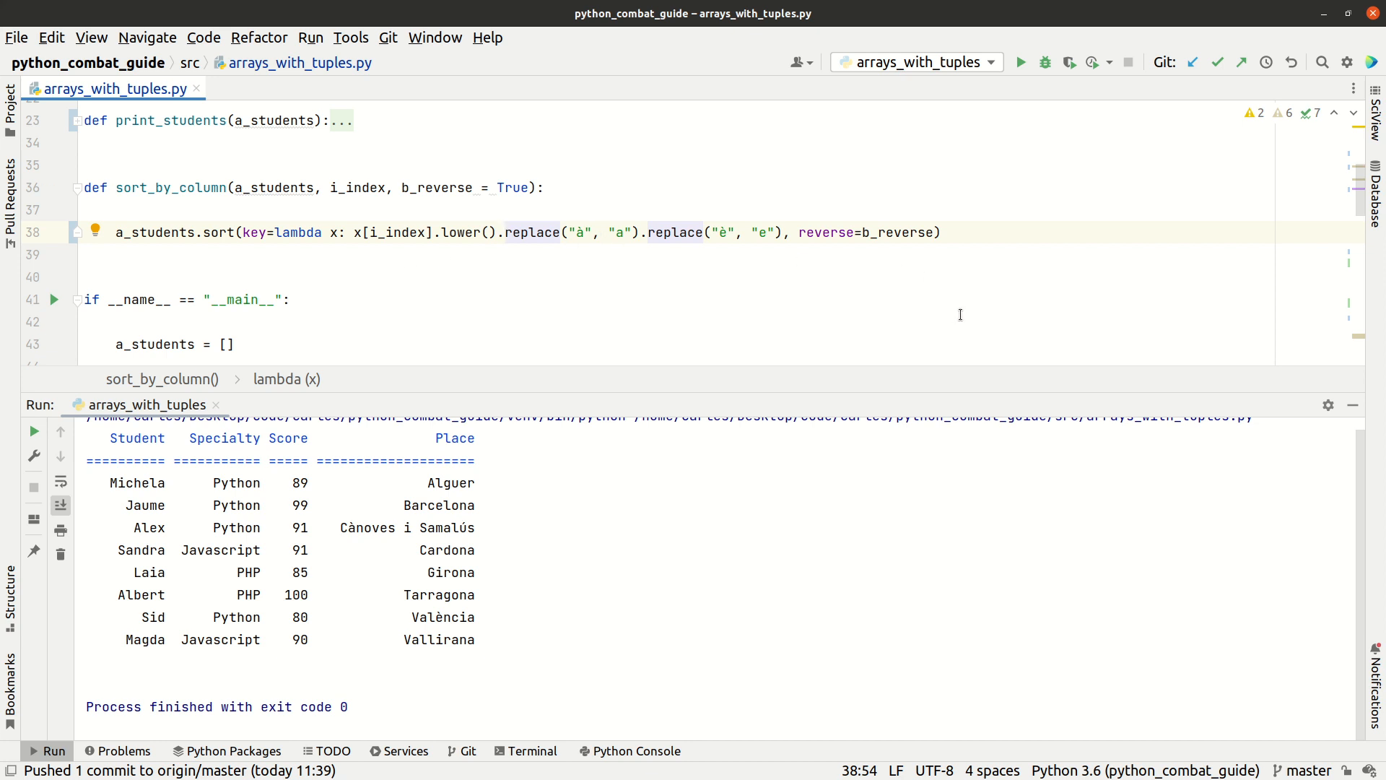
pyautogui.moveTo(979, 281)
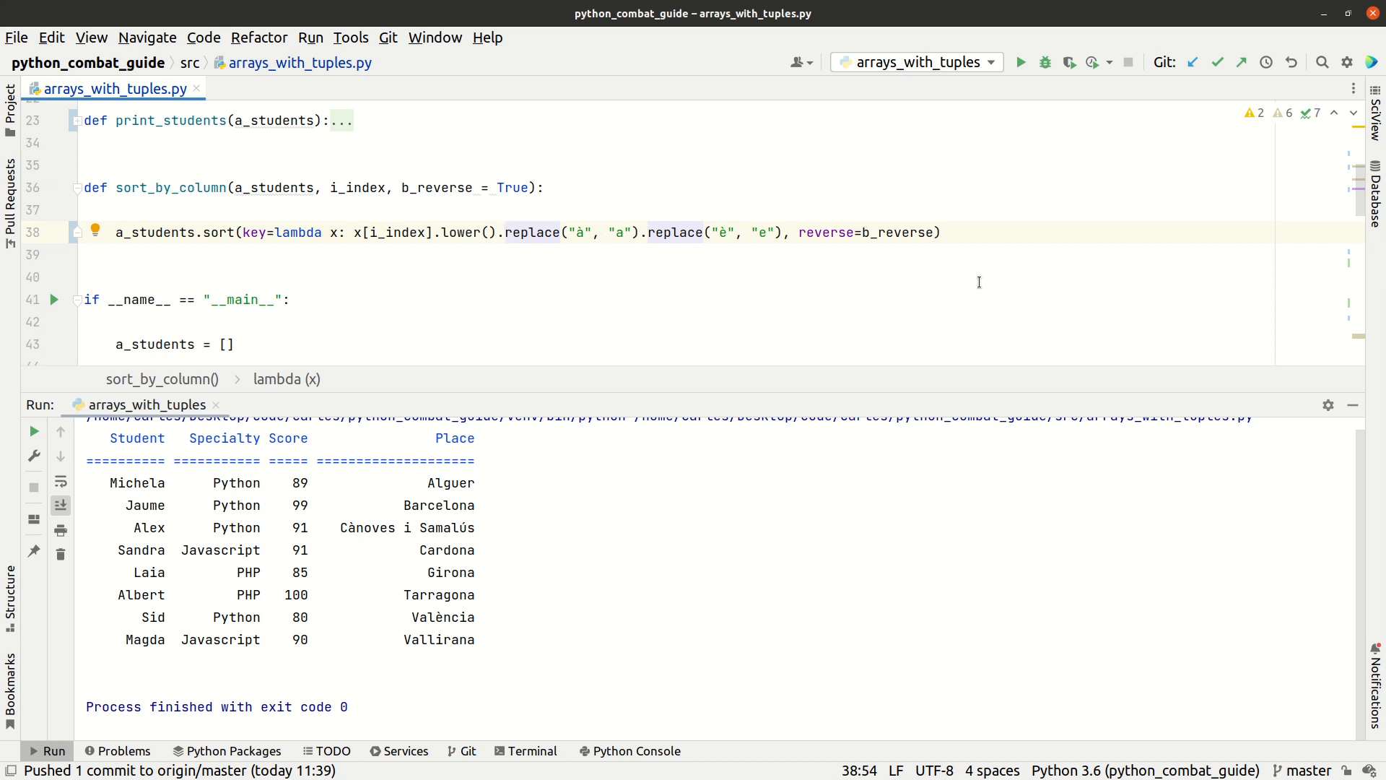
pyautogui.moveTo(919, 311)
pyautogui.write('.replace("ú", ')
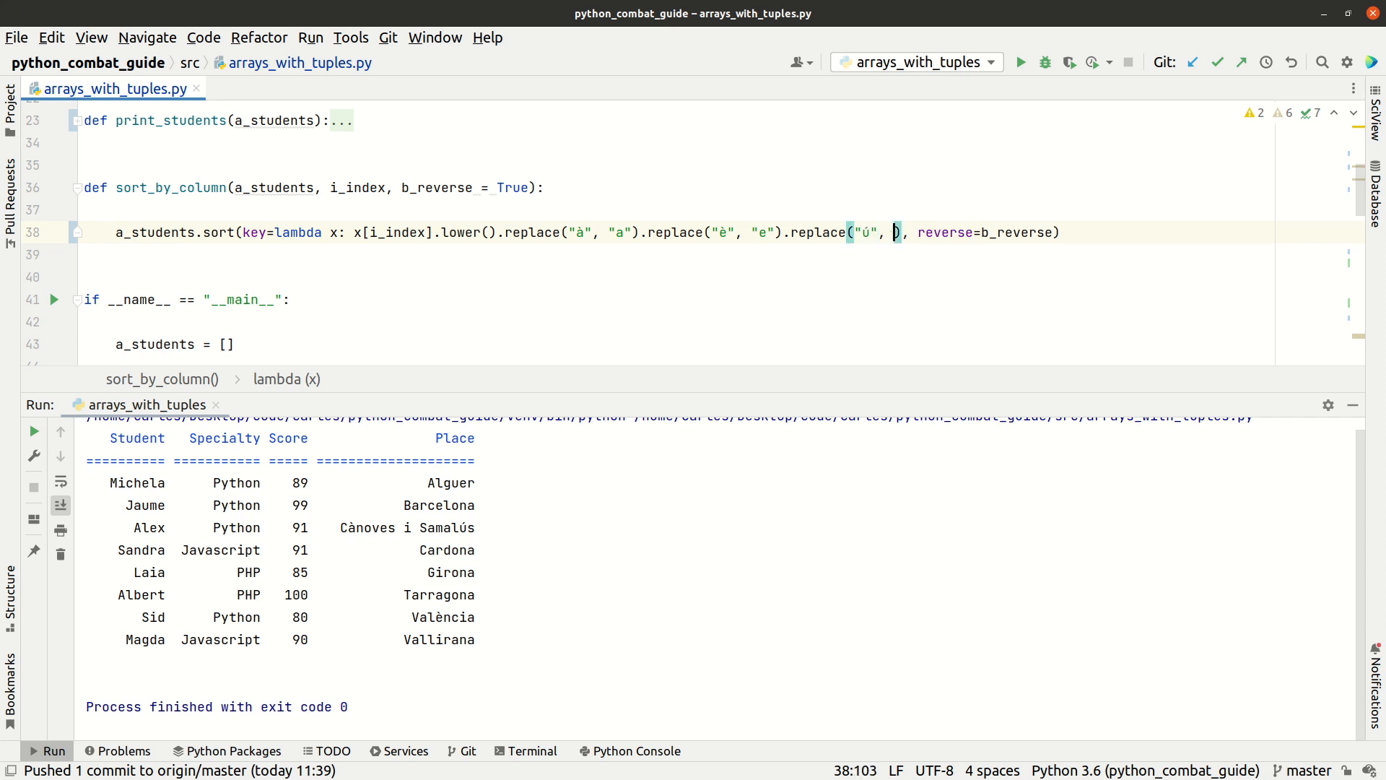
# Extend the line-38 key with .replace("ú", "u") after the à and è replacements.
pyautogui.write('u"')
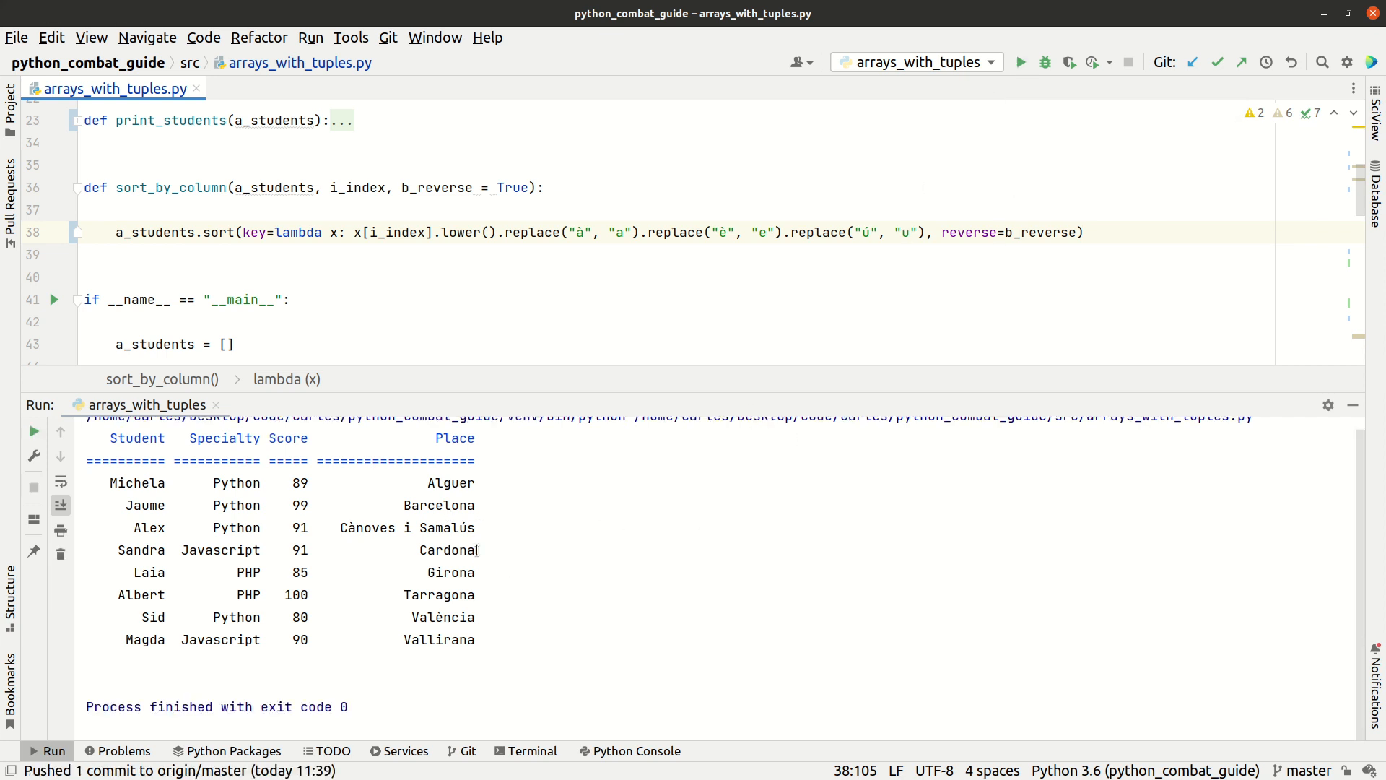
pyautogui.moveTo(494, 619)
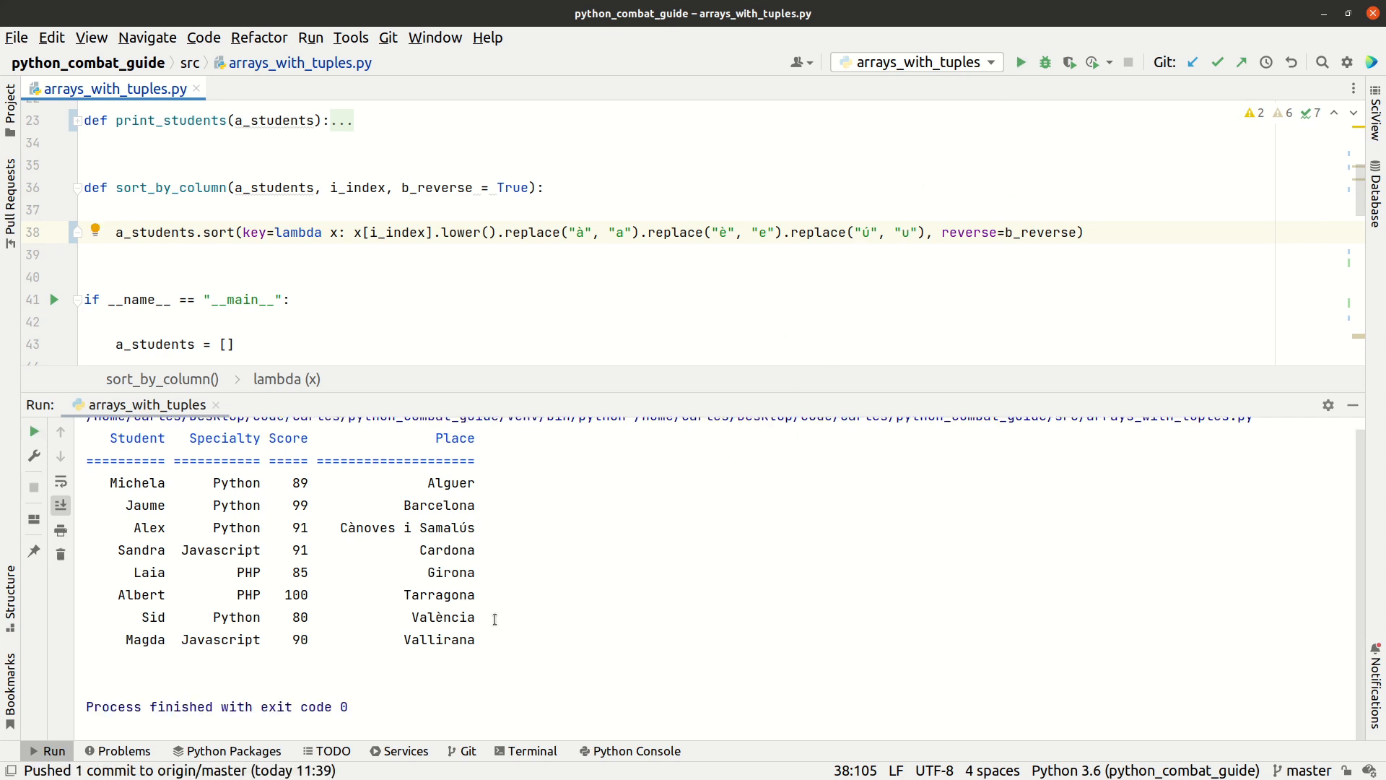